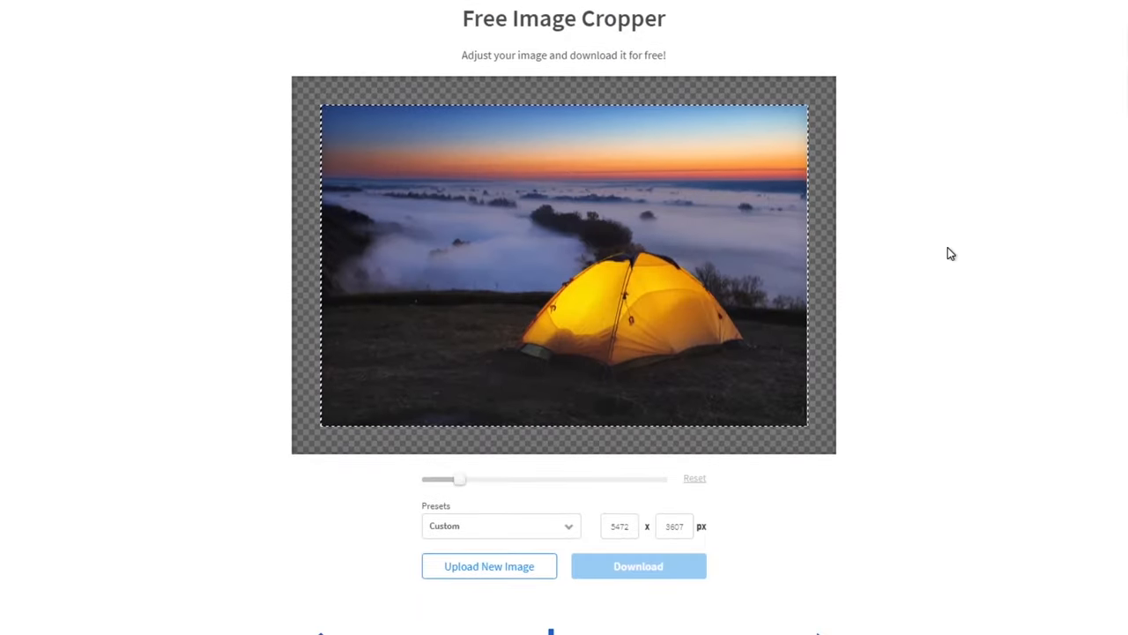
Nudge the crop box on the tent image before moving to the daisy photo
left_click_drag(460, 480, 493, 480)
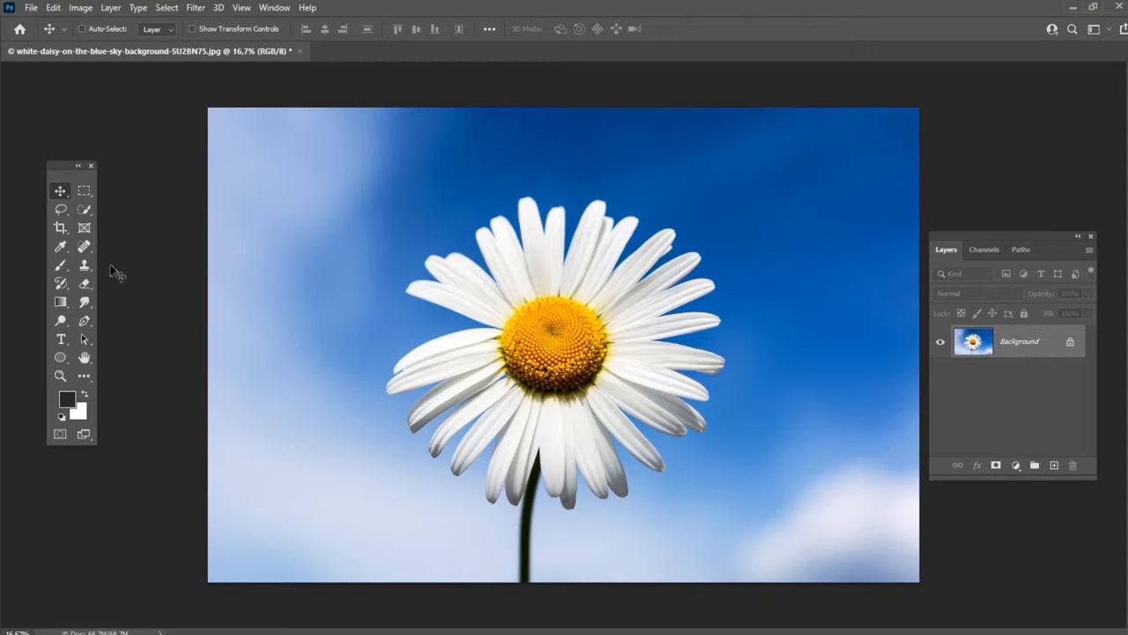
mouse_move(60, 228)
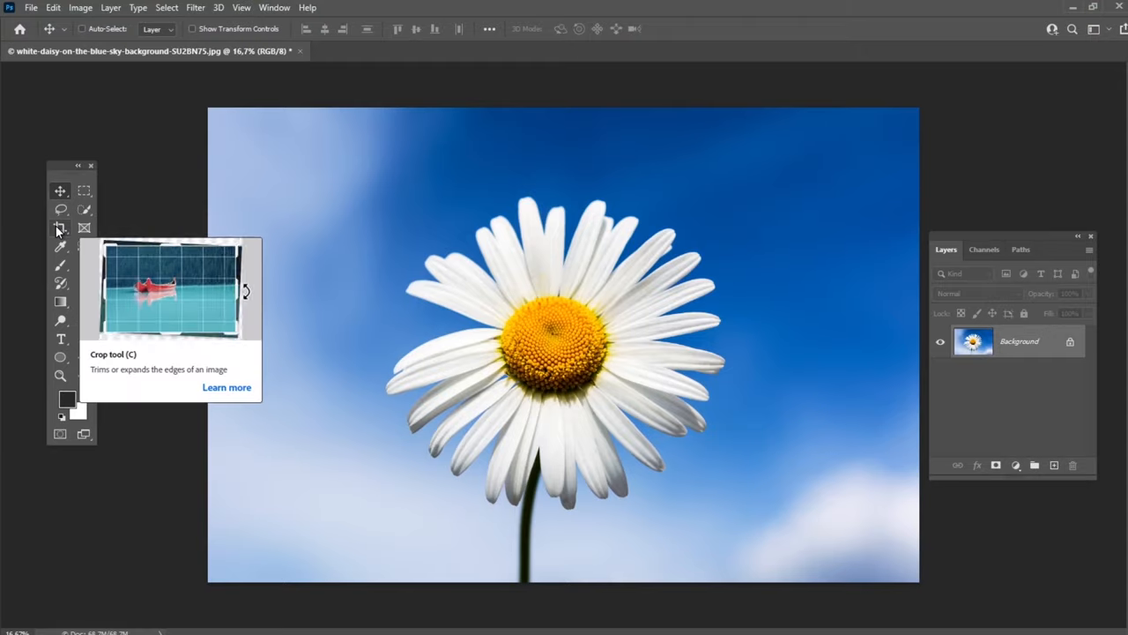
Crop the daisy photo with the Crop tool to a square tight around the bloom and commit it
left_click(60, 228)
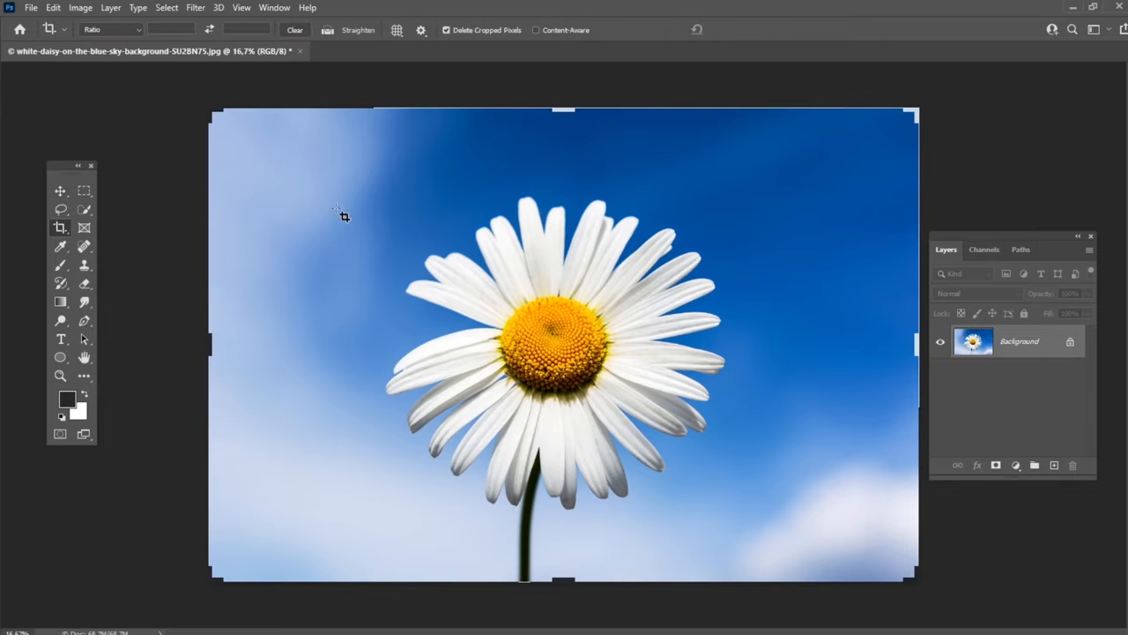
left_click_drag(211, 113, 286, 157)
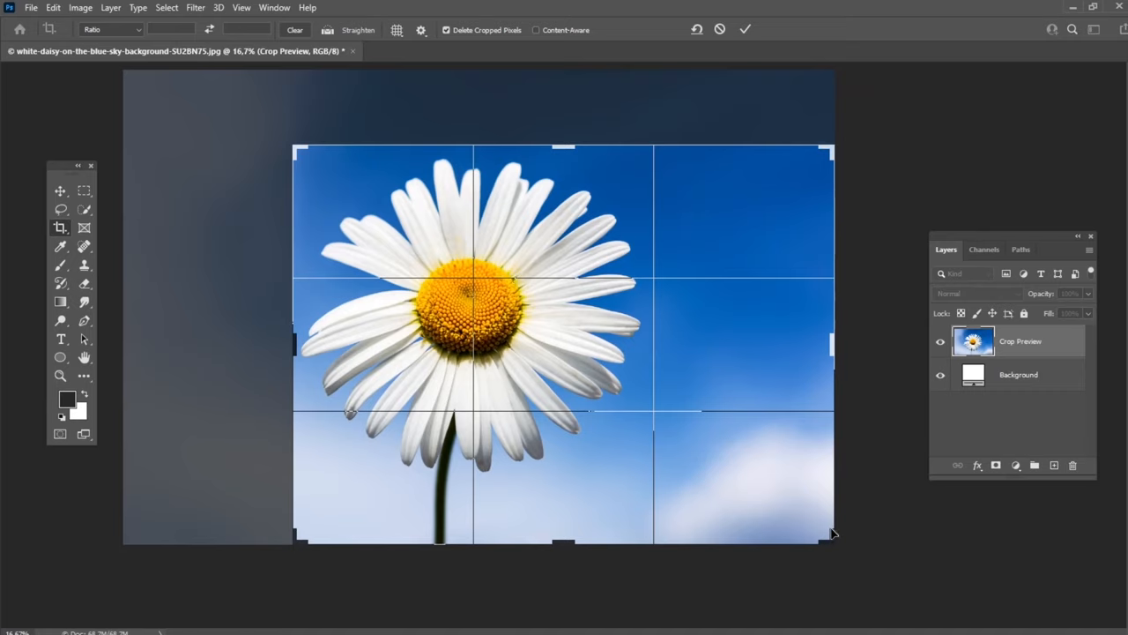
left_click_drag(832, 532, 734, 502)
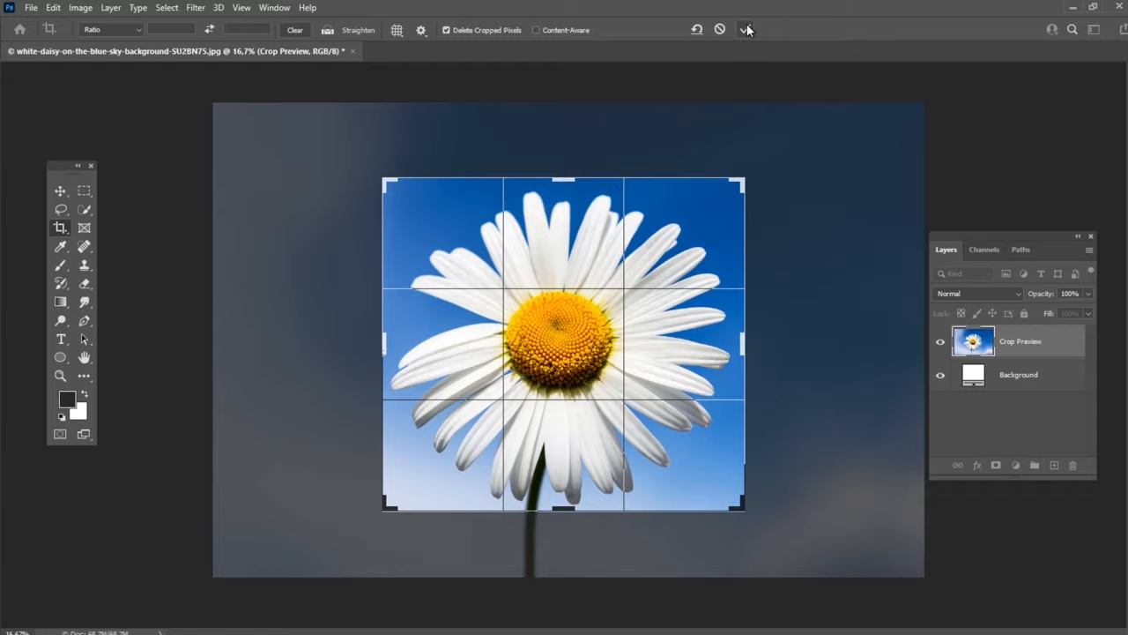
left_click(746, 28)
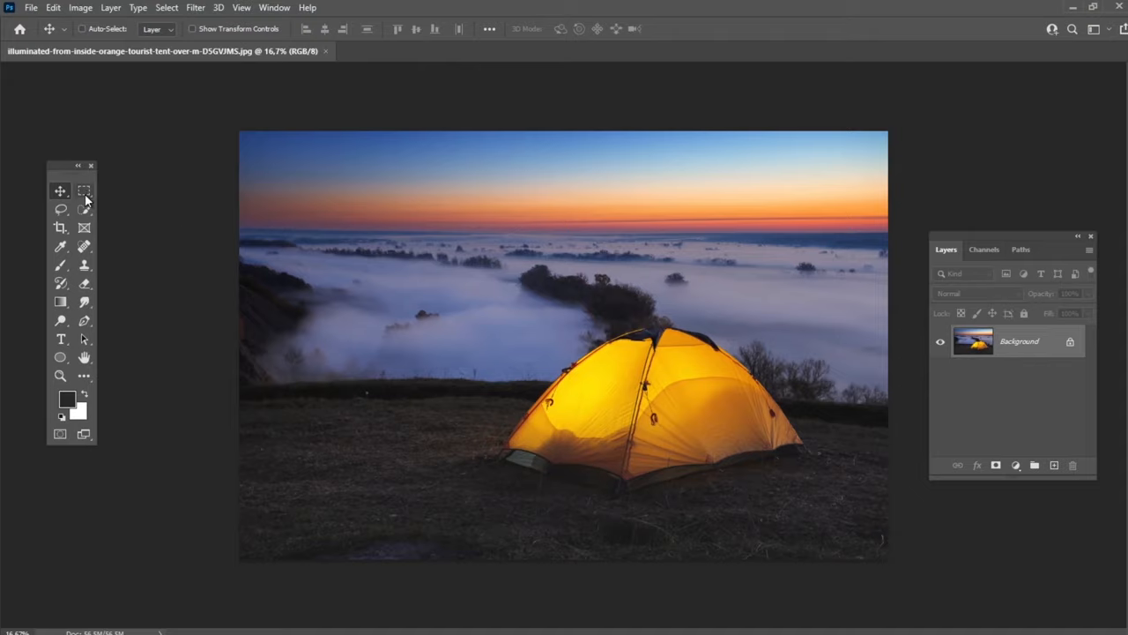
mouse_move(85, 190)
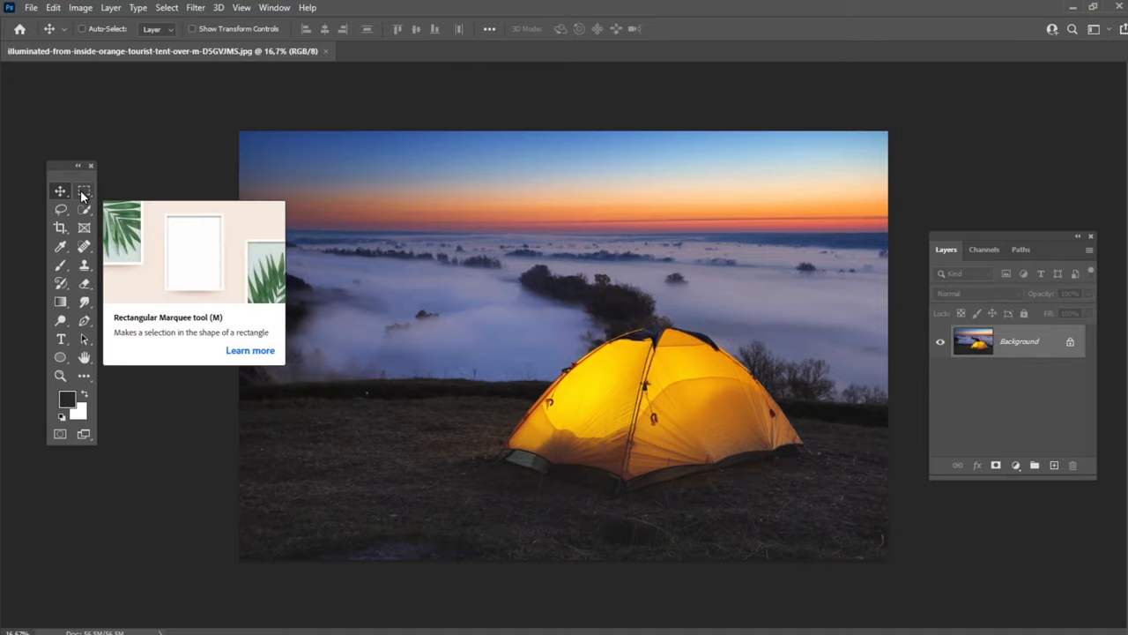
Select a rectangle around the yellow tent with the Rectangular Marquee and crop to it via Image > Crop
left_click(85, 190)
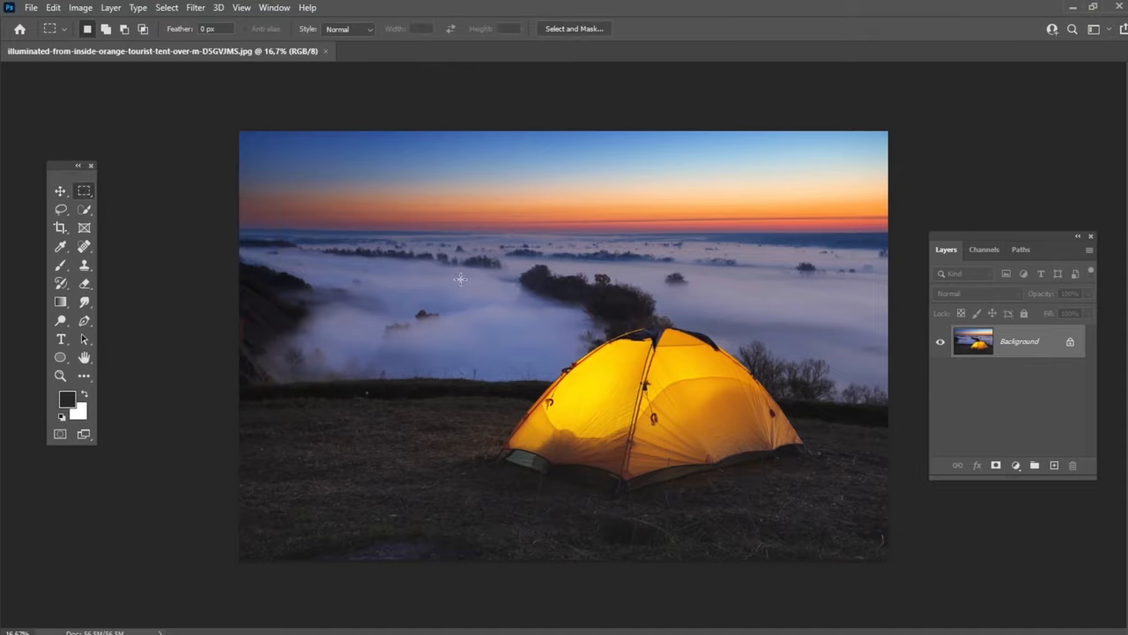
left_click_drag(459, 279, 829, 532)
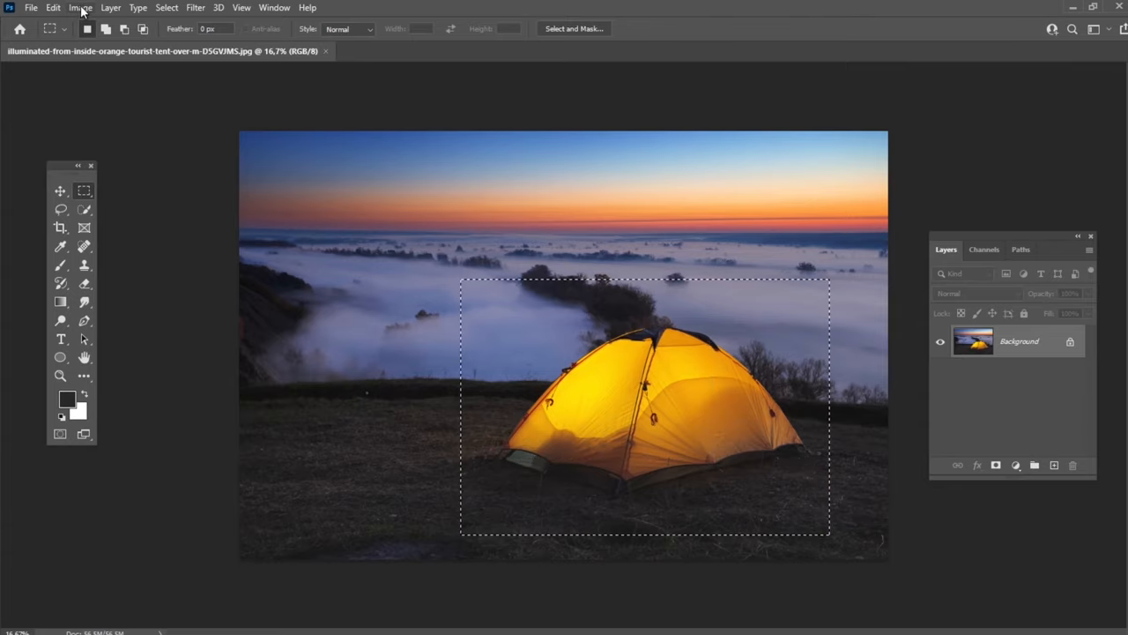
left_click(81, 7)
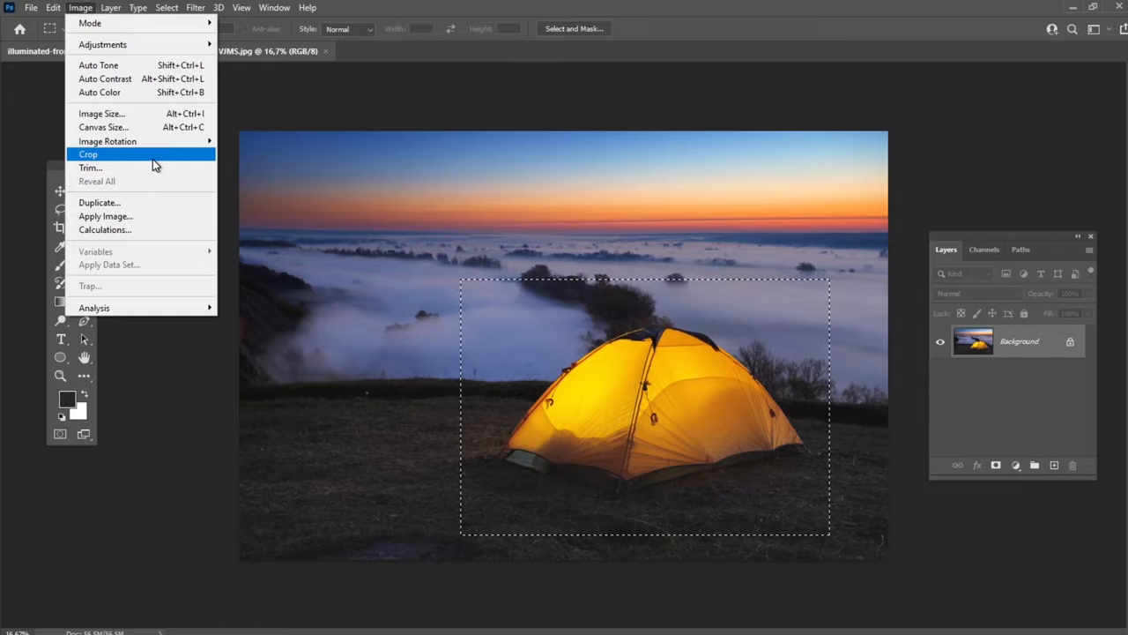
left_click(89, 155)
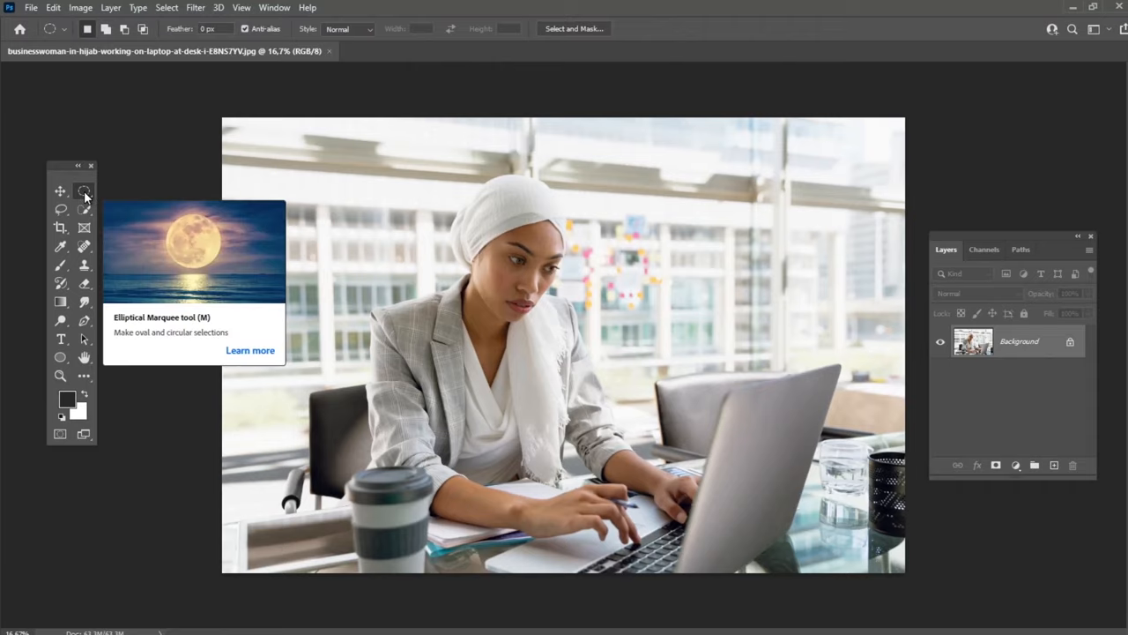
mouse_move(340, 158)
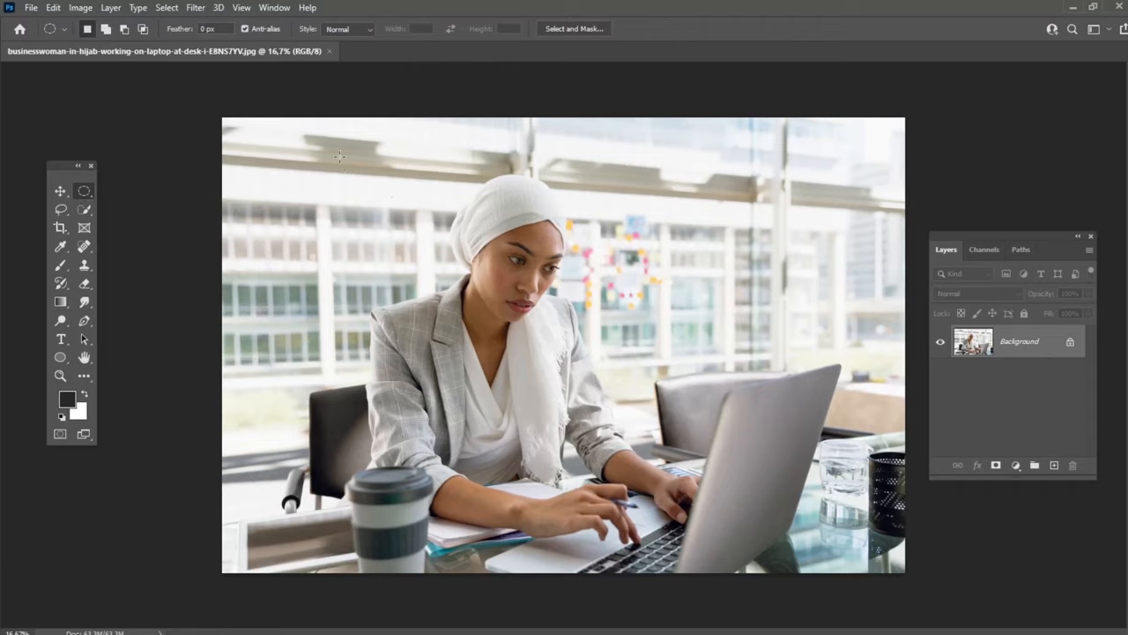
Draw a circular Elliptical Marquee selection fitted over the woman's head and shoulders
left_click_drag(338, 157, 696, 458)
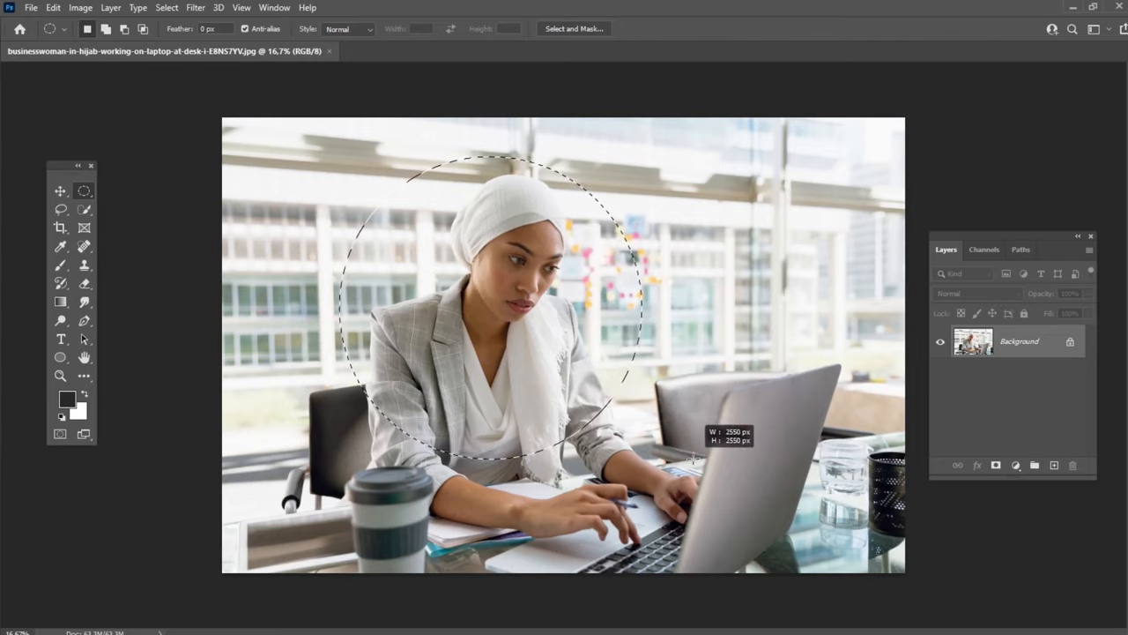
left_click_drag(696, 458, 591, 371)
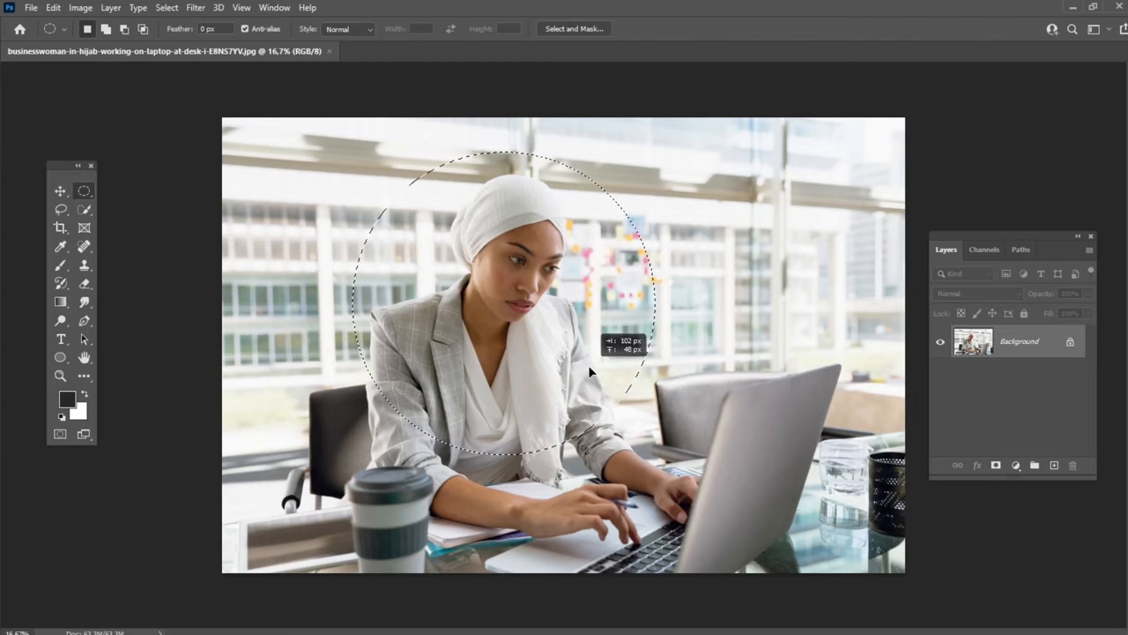
left_click(82, 7)
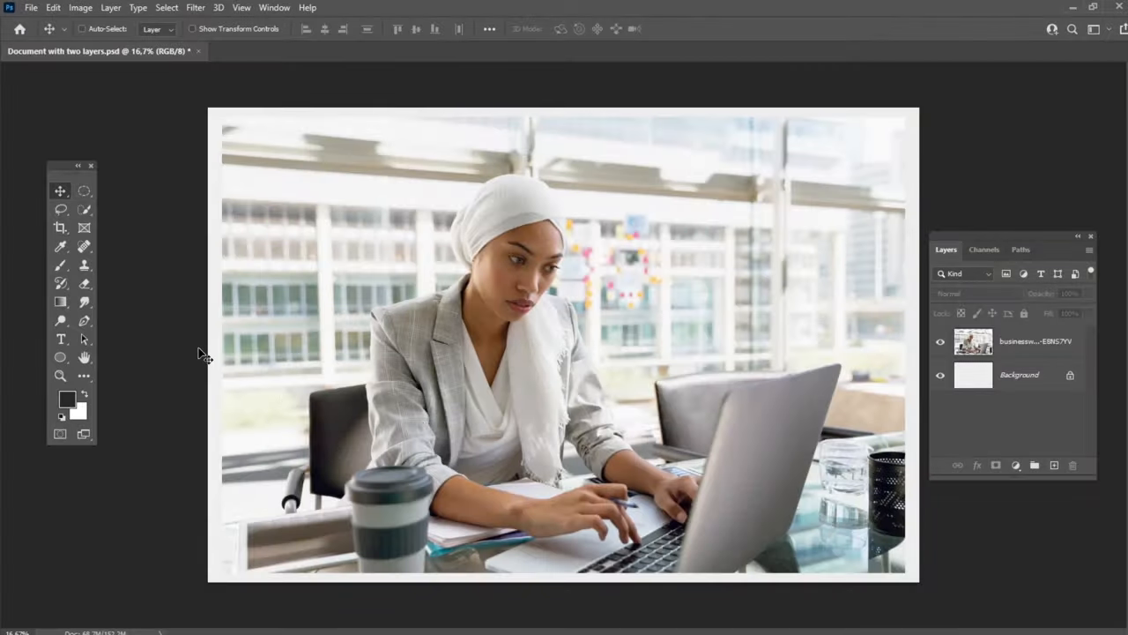
Draw an Ellipse shape circle beneath the photo layer over the woman's head and shoulders
left_click(60, 356)
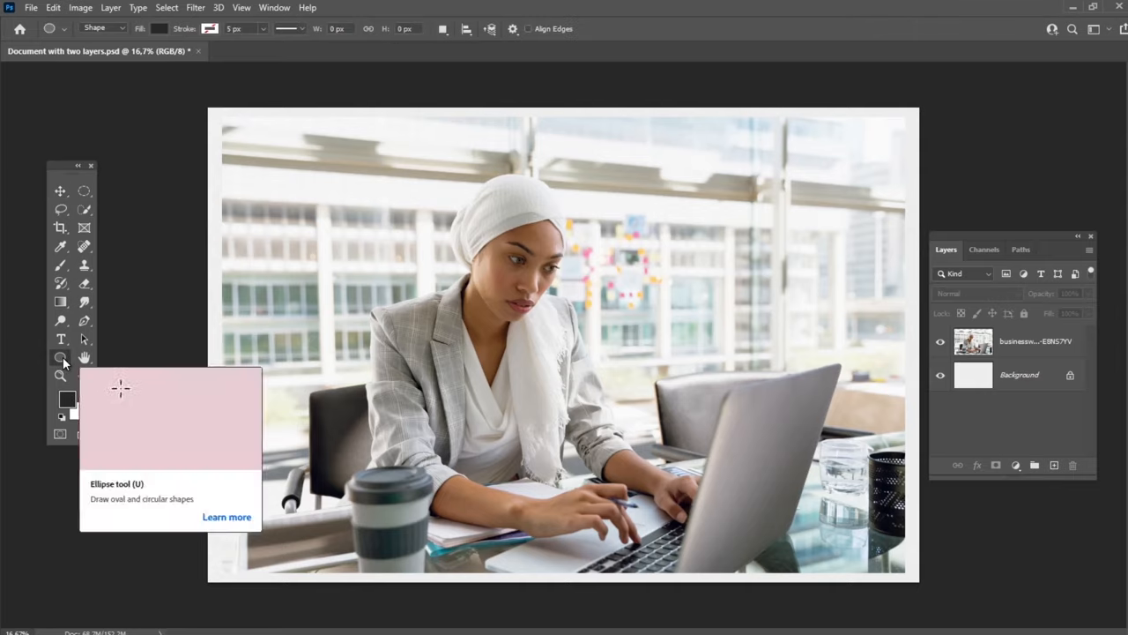
left_click_drag(120, 388, 201, 449)
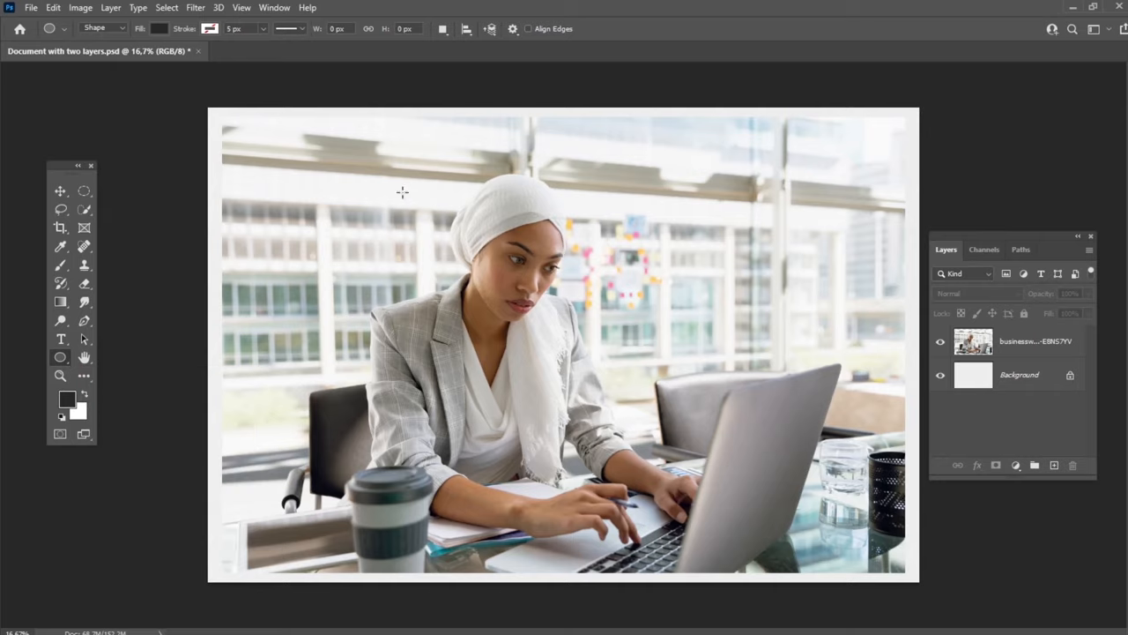
left_click_drag(402, 192, 673, 456)
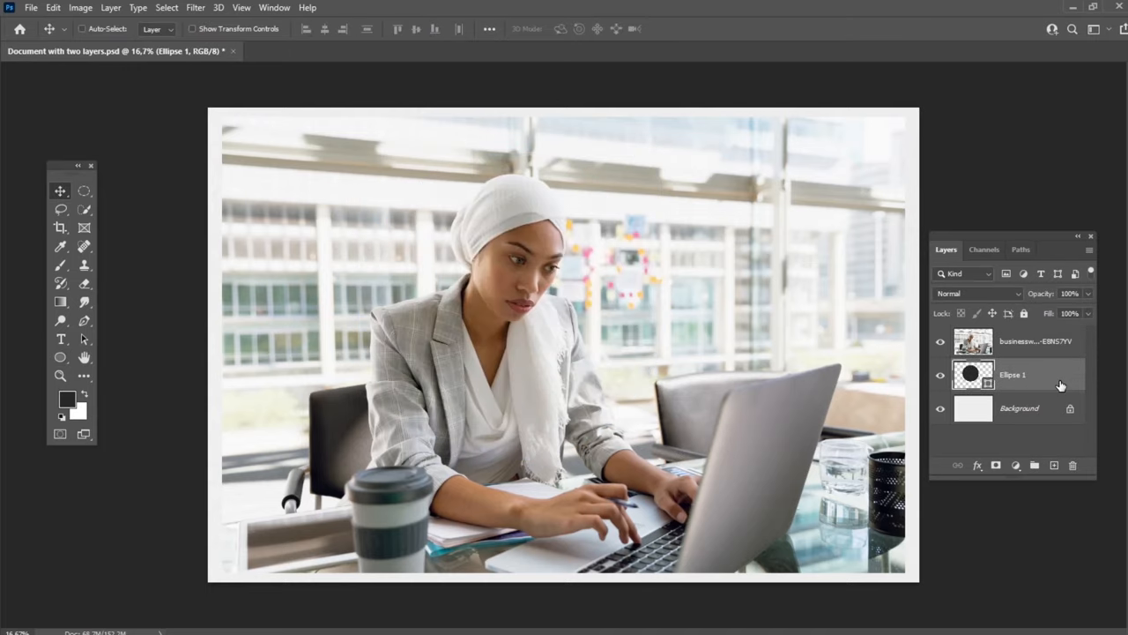
Clip the photo layer to the circle with Create Clipping Mask and resize the cutout
right_click(1014, 374)
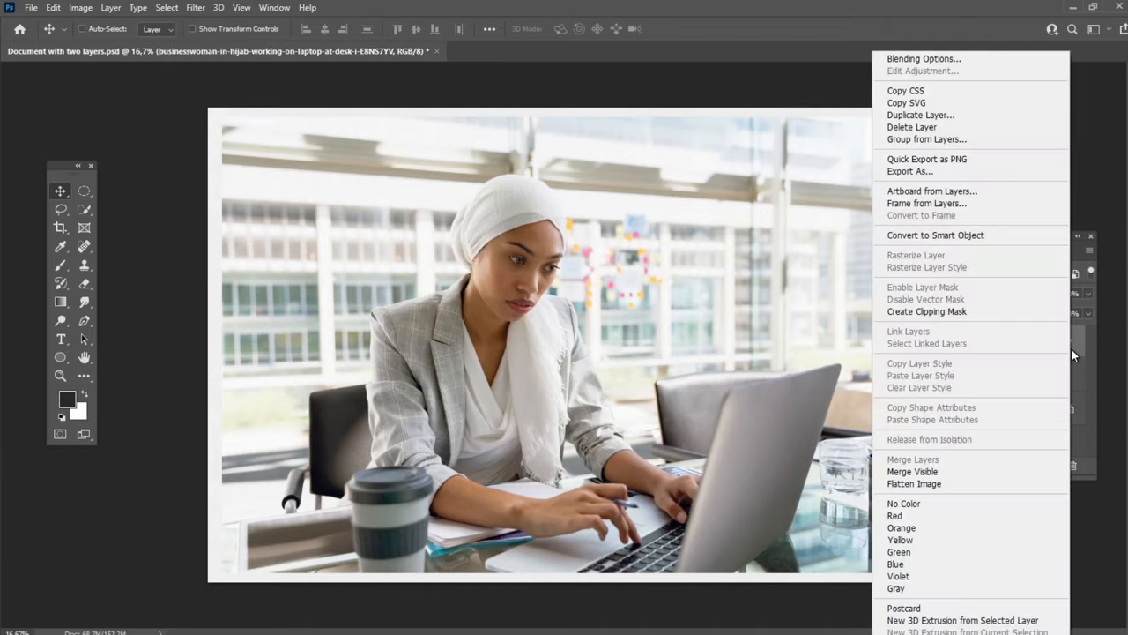
left_click(927, 311)
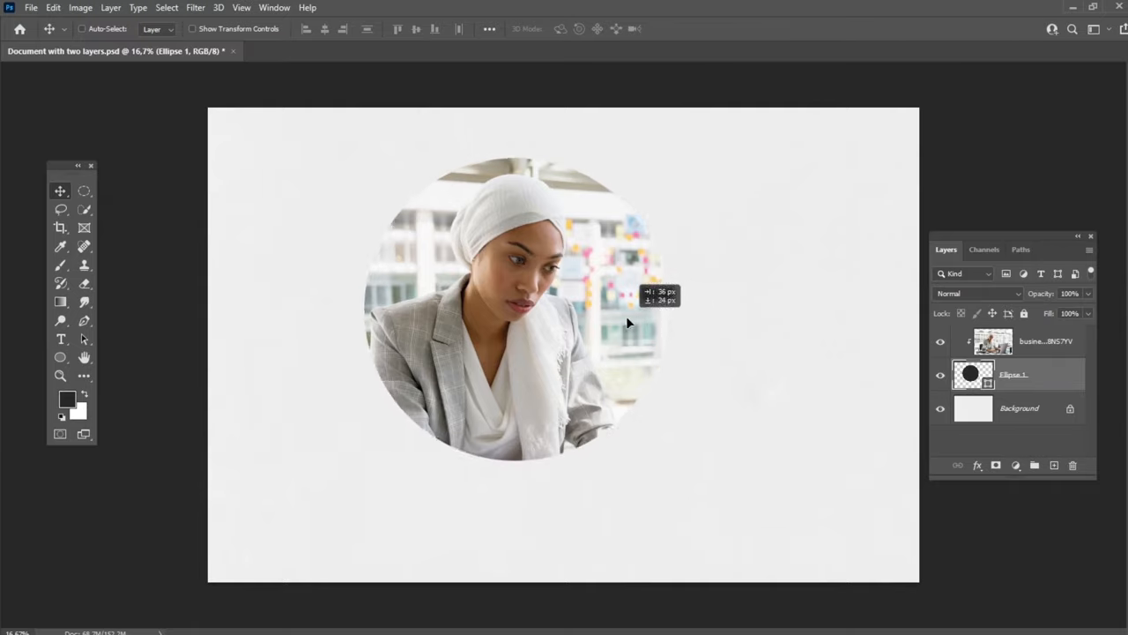
left_click_drag(631, 324, 621, 330)
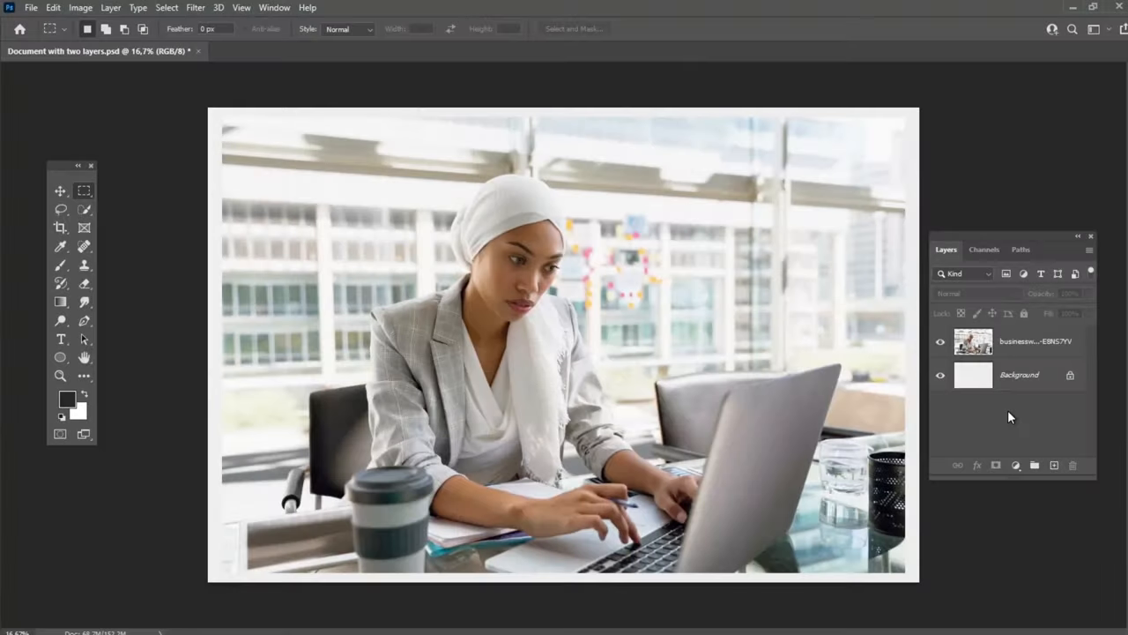
Add a layer mask, select a rectangle around the woman and invert the selection
left_click(1014, 342)
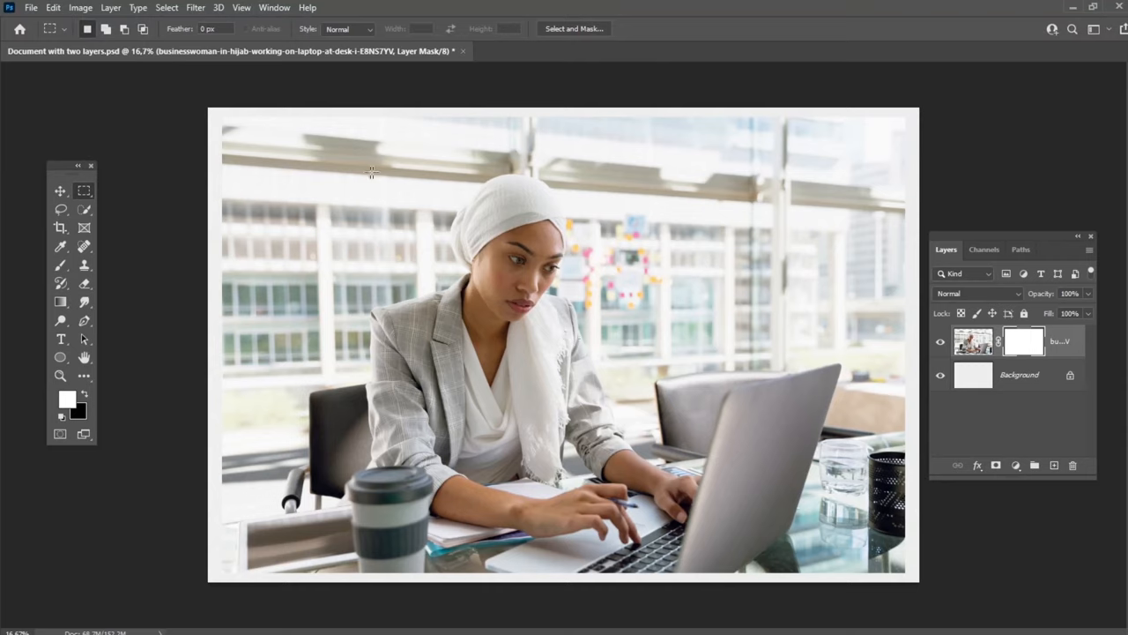
left_click_drag(349, 166, 631, 511)
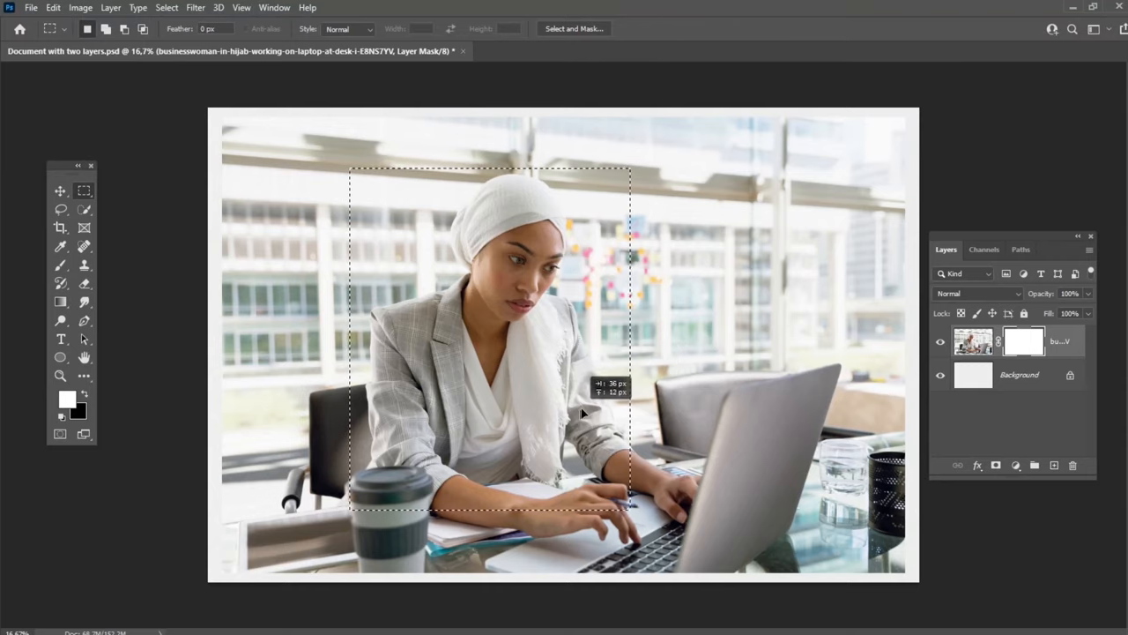
left_click_drag(582, 414, 596, 402)
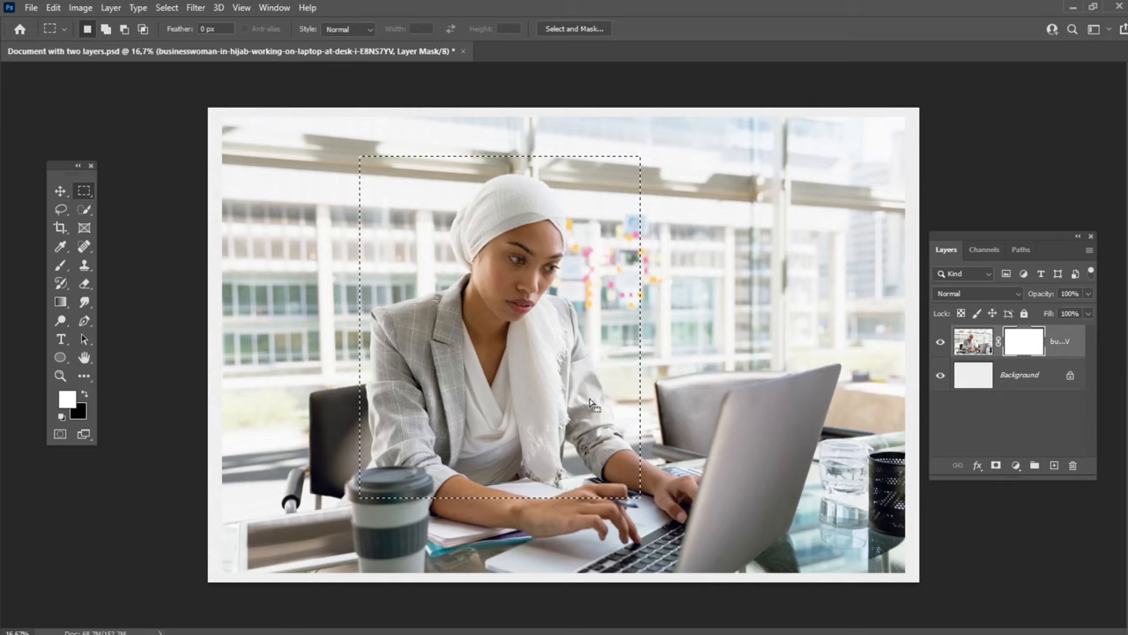
left_click(166, 7)
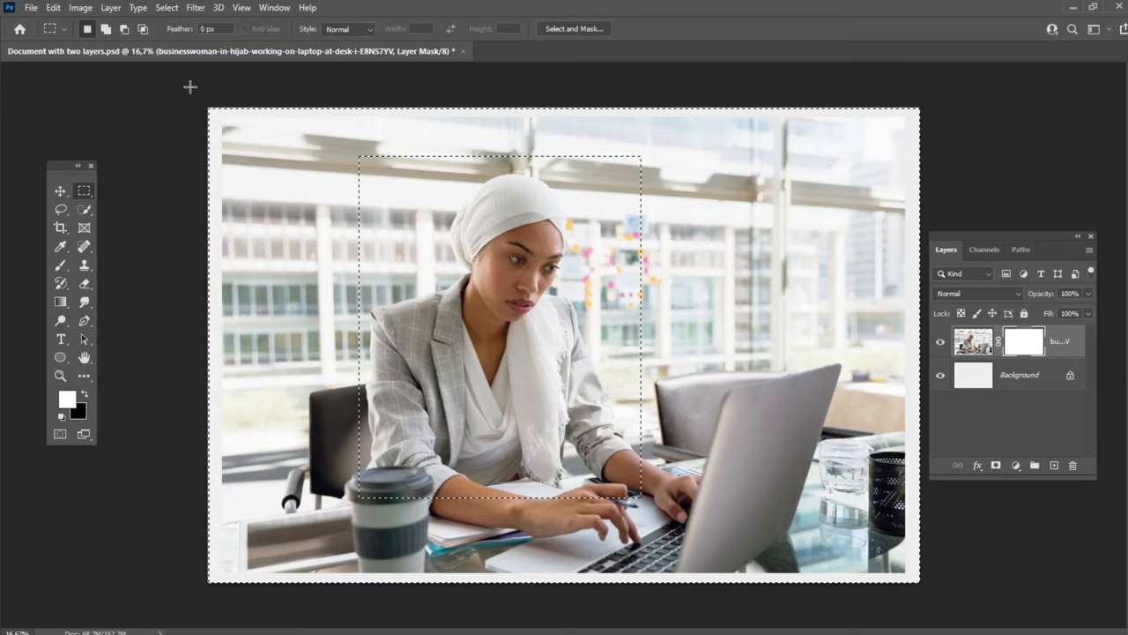
Fill the inverted selection on the mask to hide everything outside the rectangle, then deselect with Ctrl+D
left_click(52, 7)
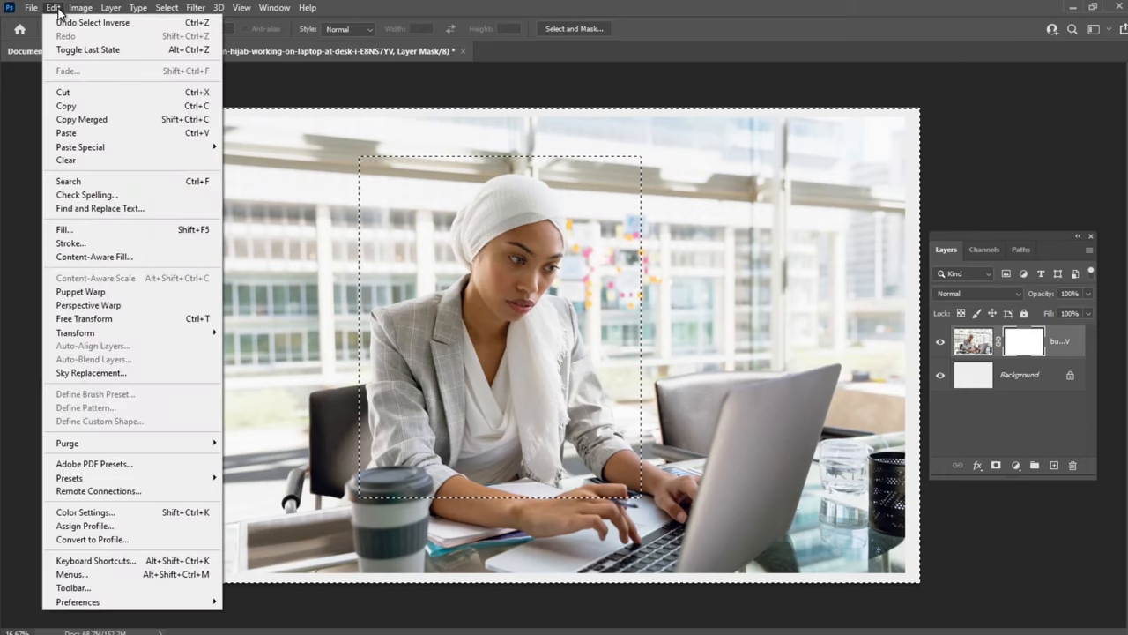
left_click(63, 230)
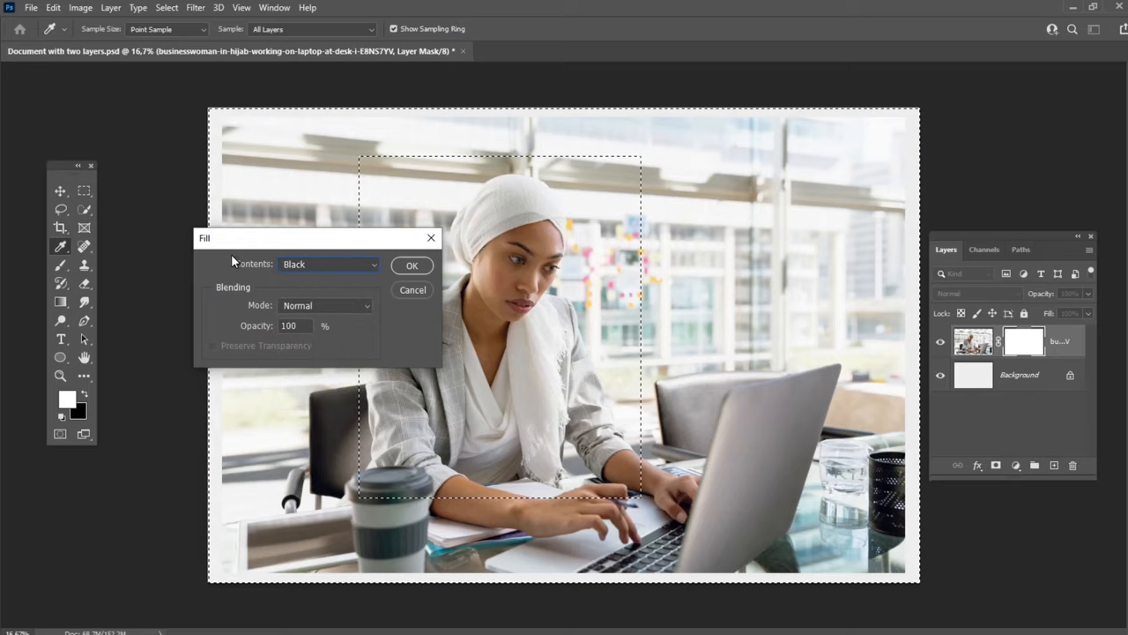
left_click(413, 265)
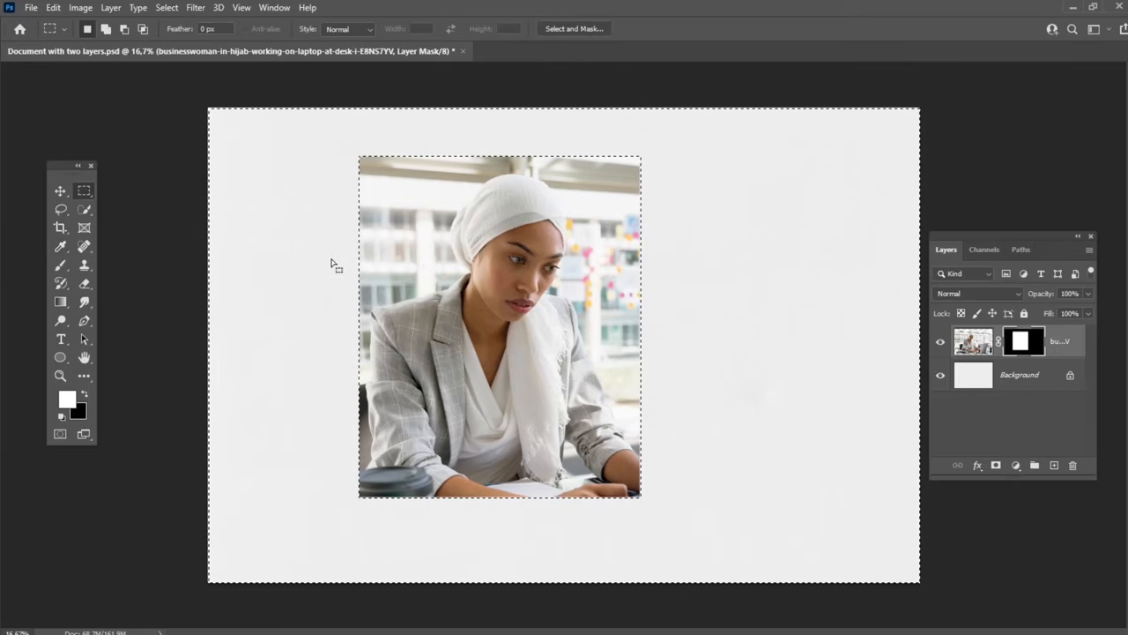
key("ctrl+d")
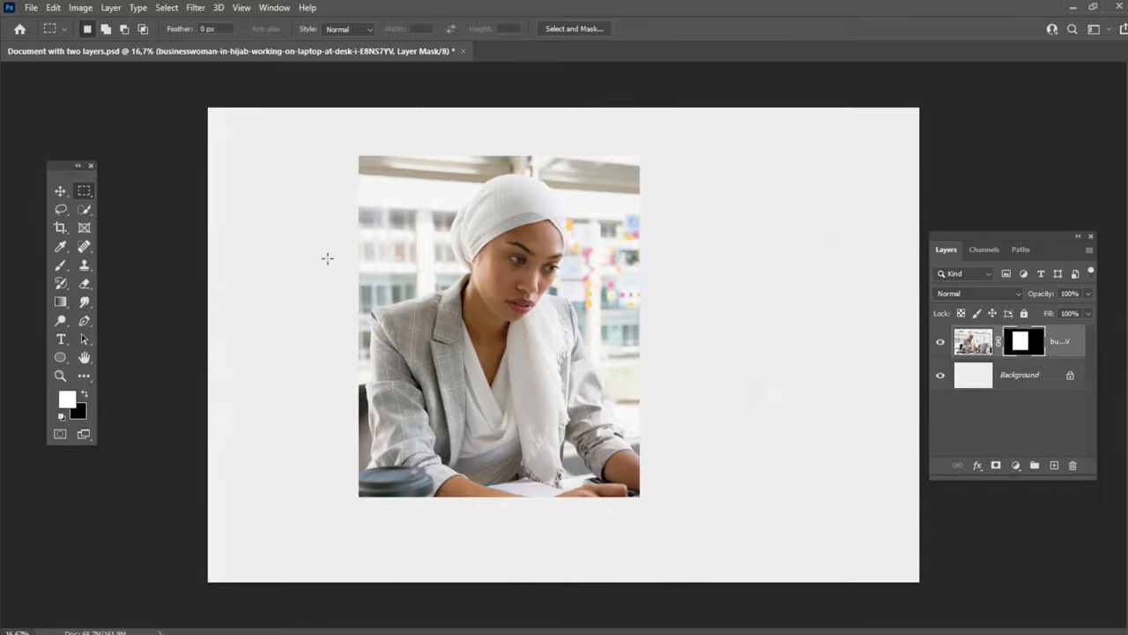
mouse_move(318, 251)
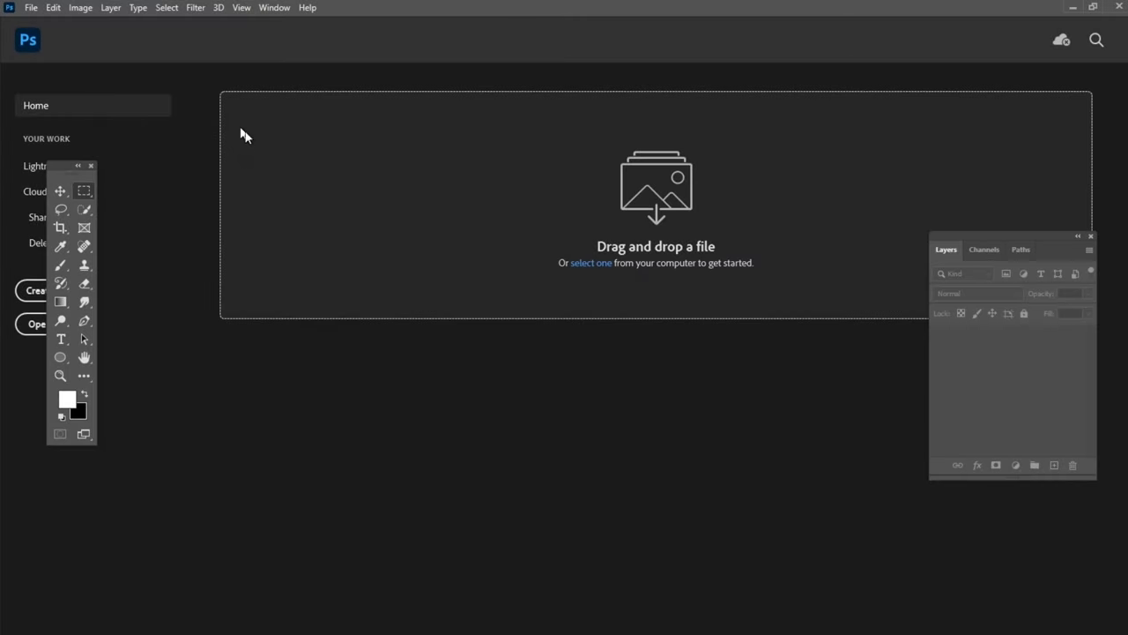
Load the Crop Image .atn action set through File > Open
left_click(32, 7)
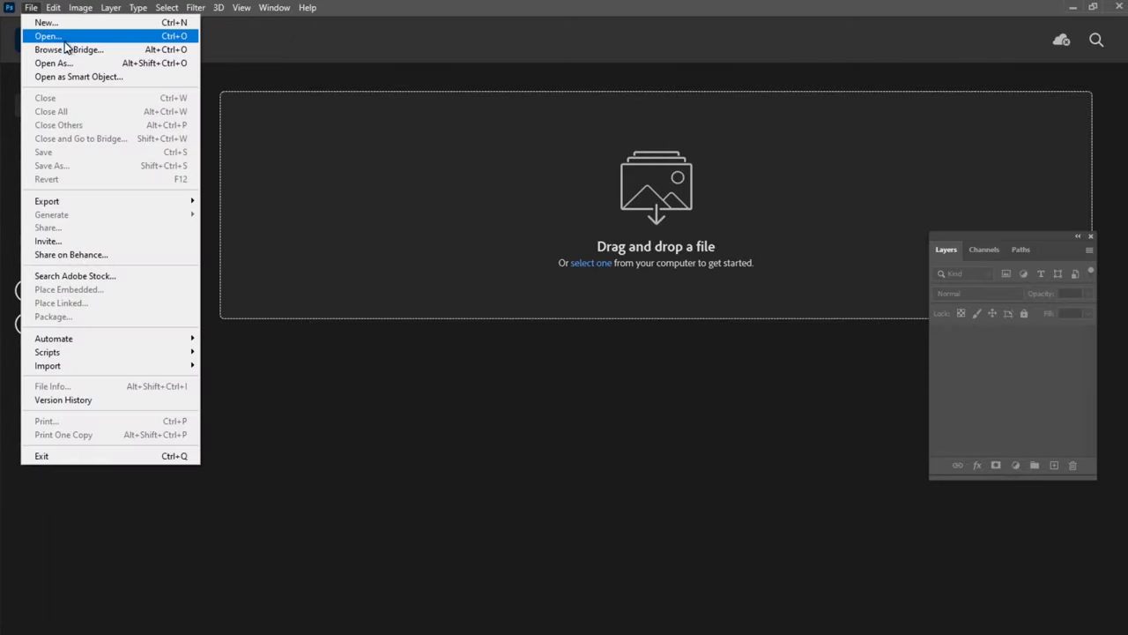
left_click(48, 35)
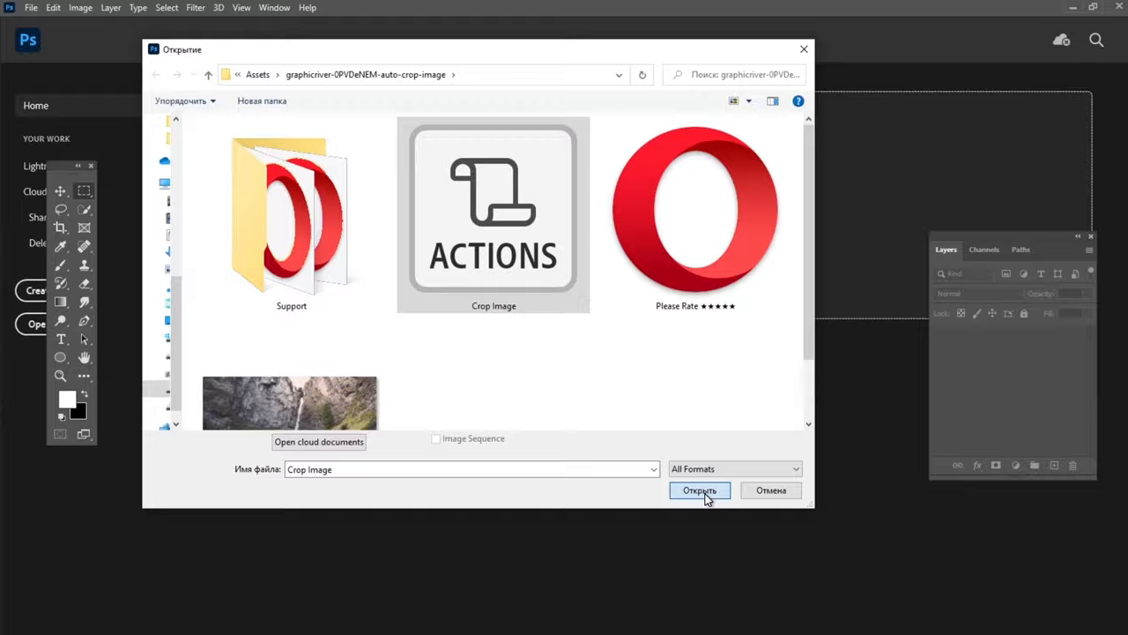
left_click(698, 490)
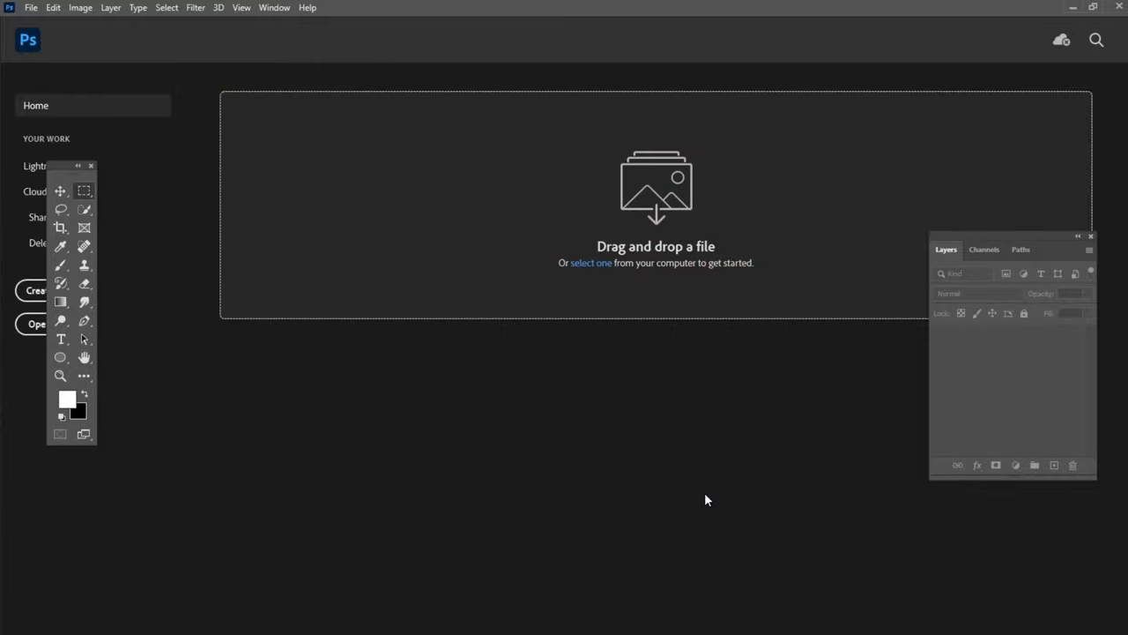
mouse_move(437, 233)
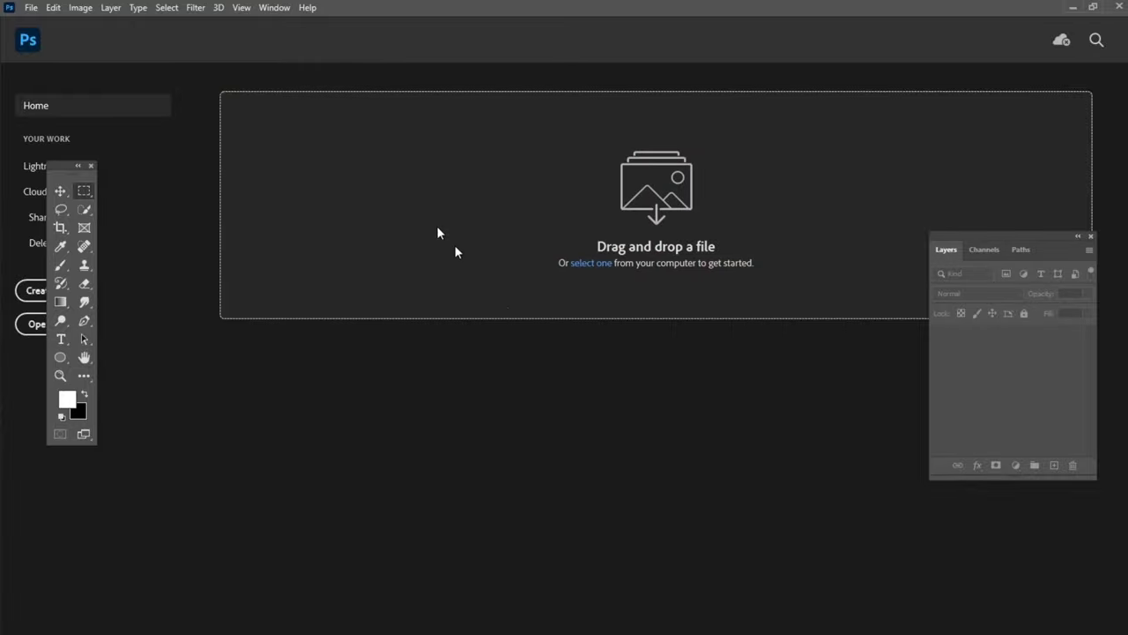
Show the Actions panel listing the loaded crop actions
left_click(275, 7)
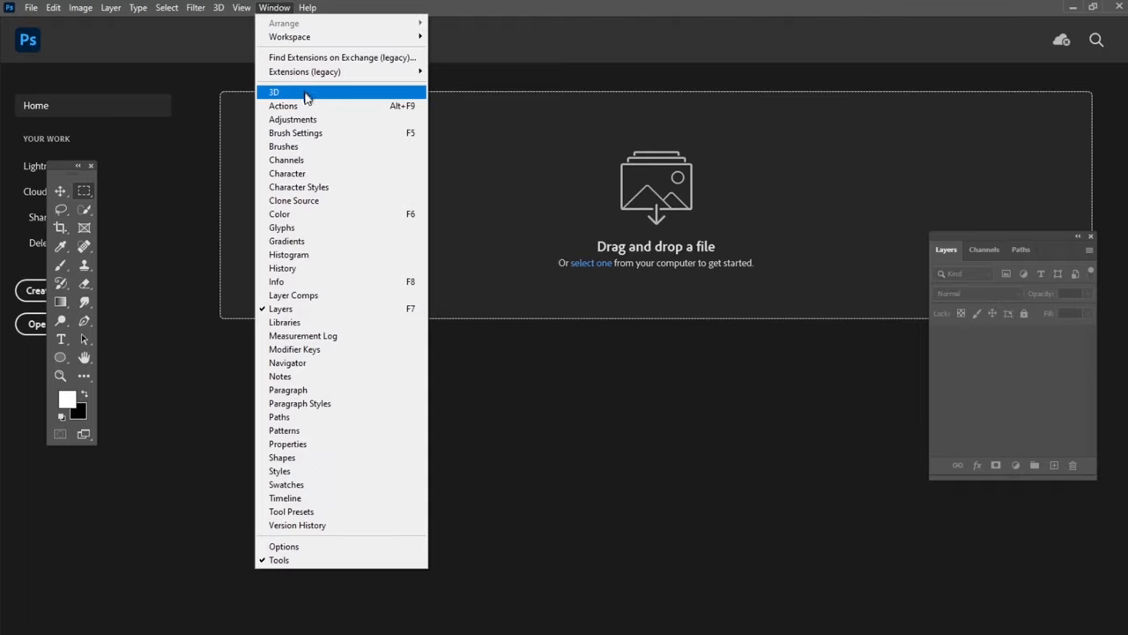
left_click(282, 106)
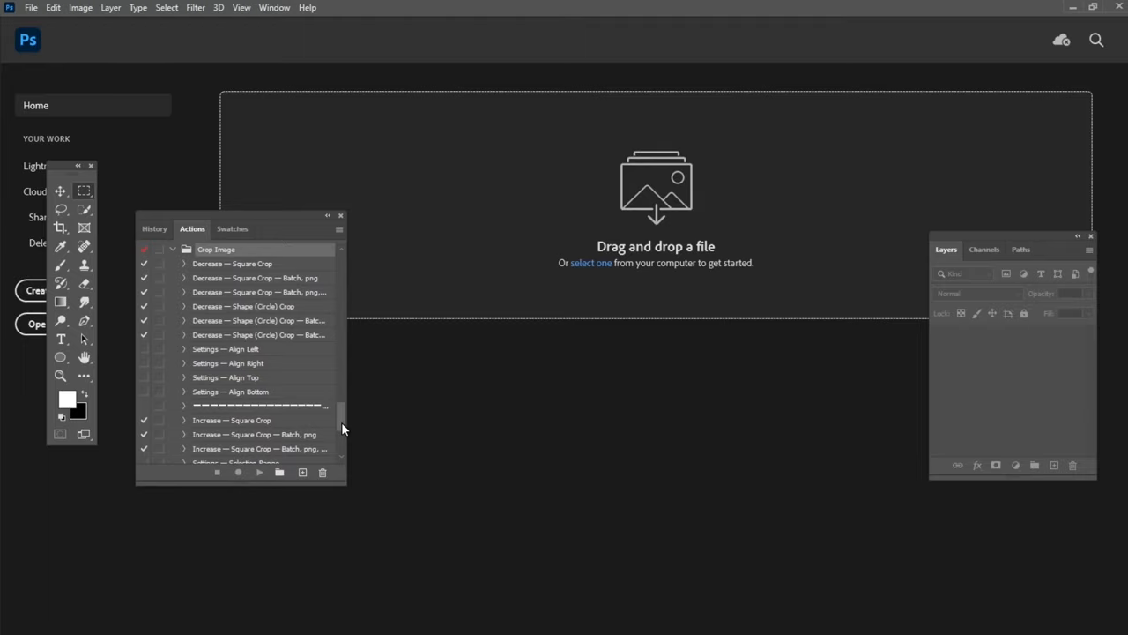
In File > Automate > Batch, choose the Crop Image action set
left_click(31, 7)
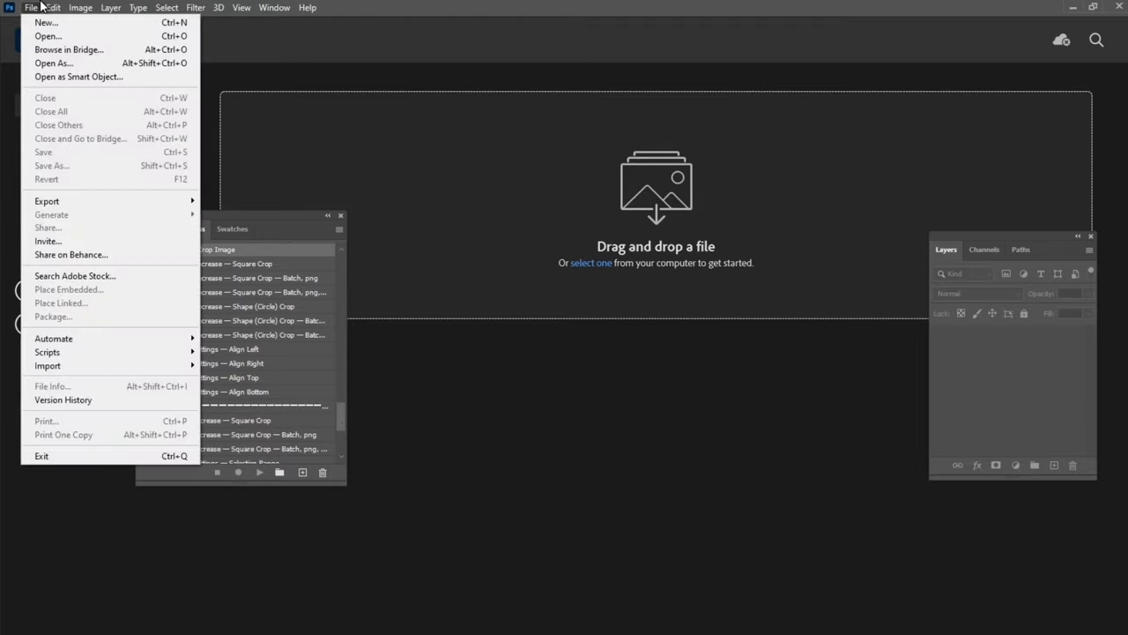
mouse_move(53, 338)
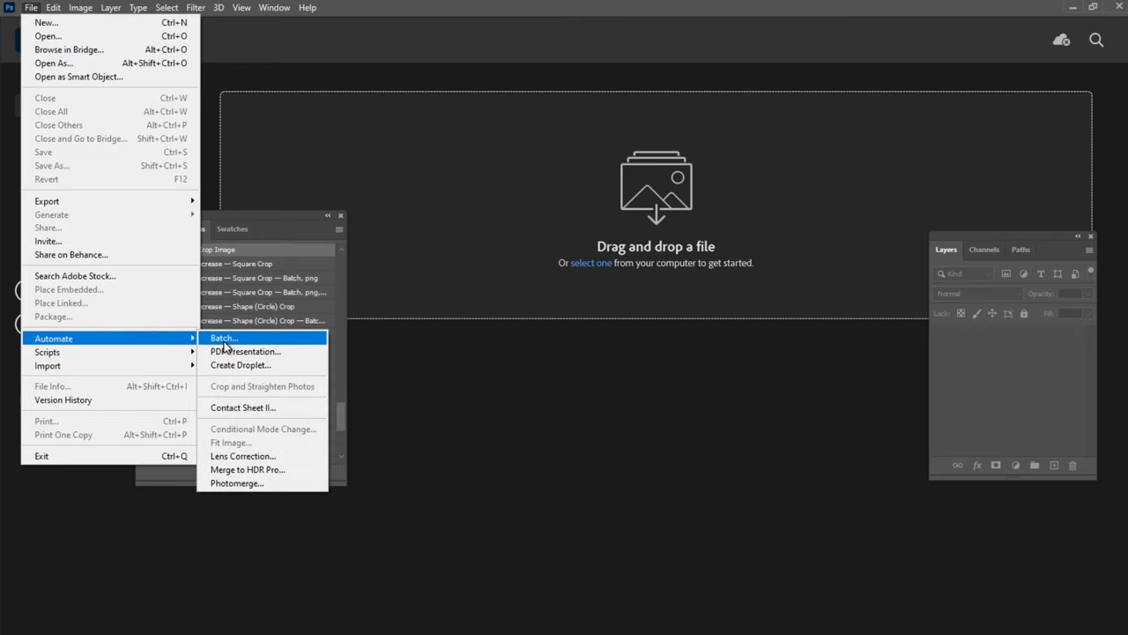
left_click(224, 339)
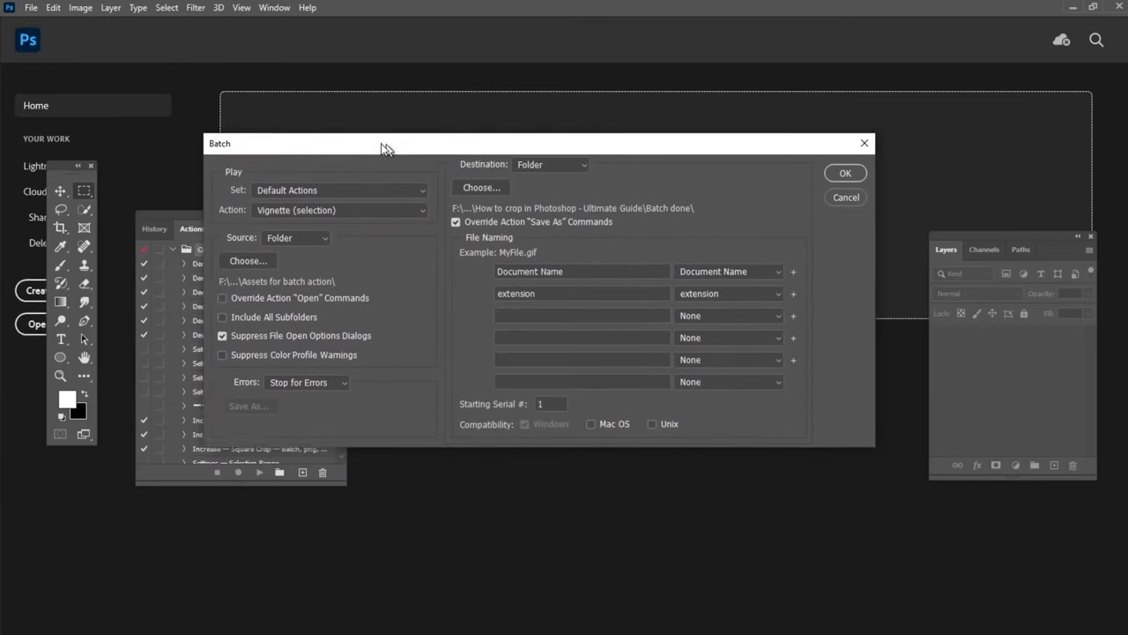
left_click(339, 190)
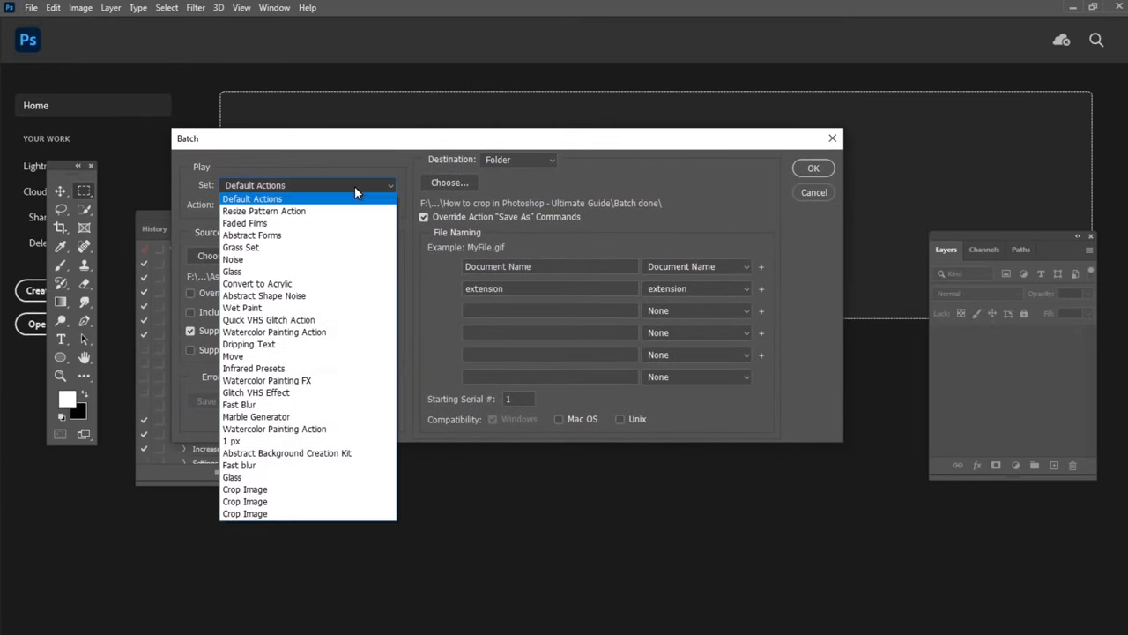
left_click(244, 490)
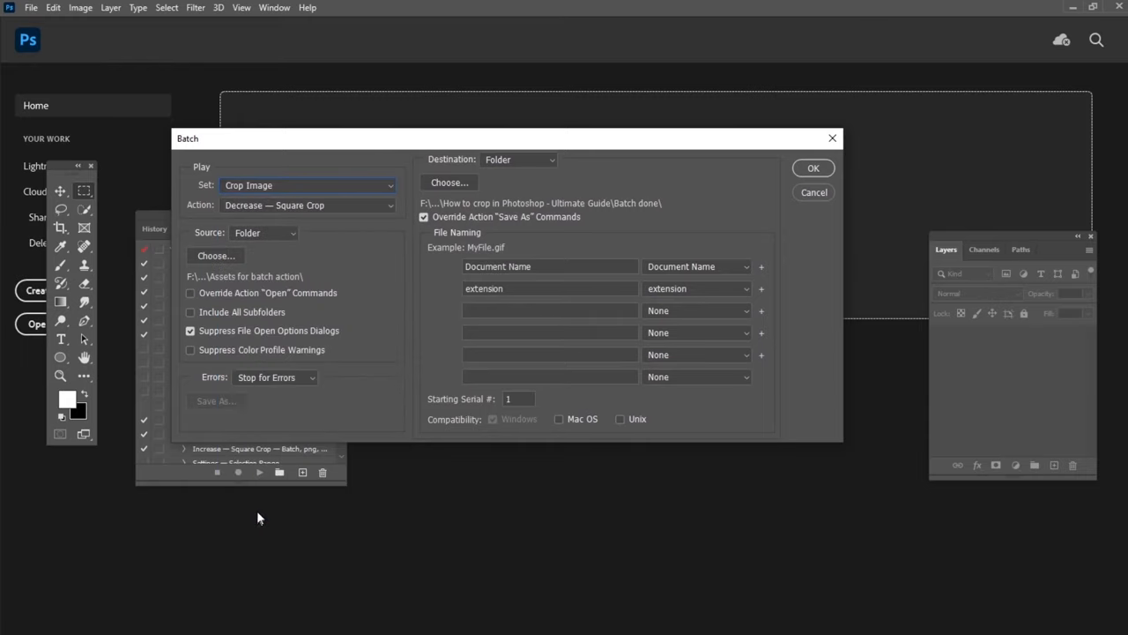
Pick the Decrease — Shape (Circle) Crop action and run the batch on the source folder
left_click(392, 204)
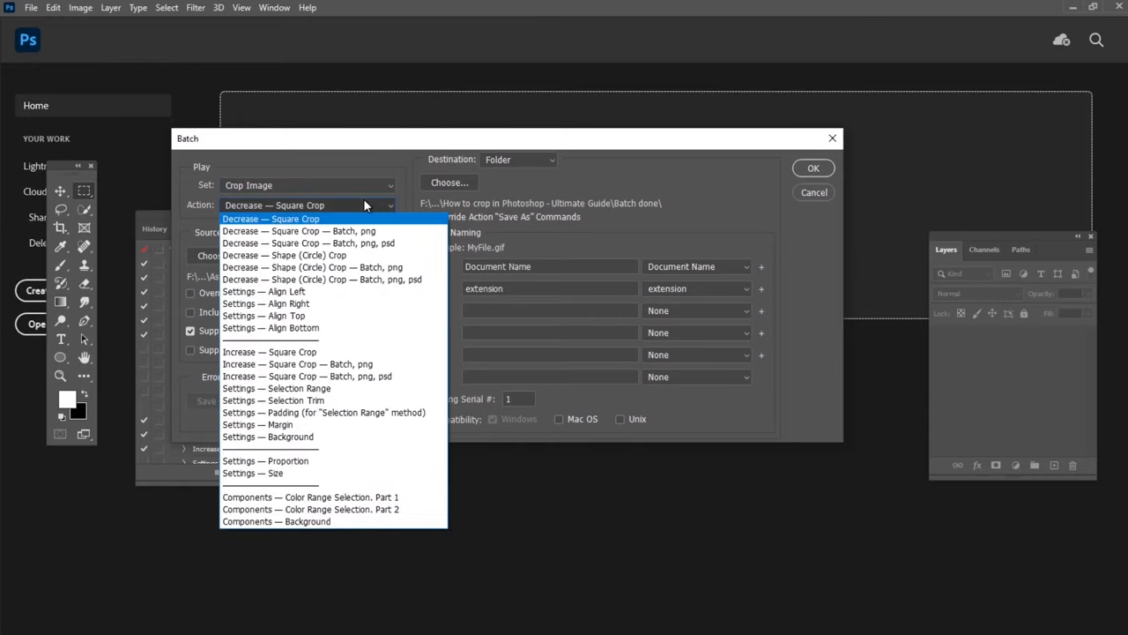
left_click(284, 254)
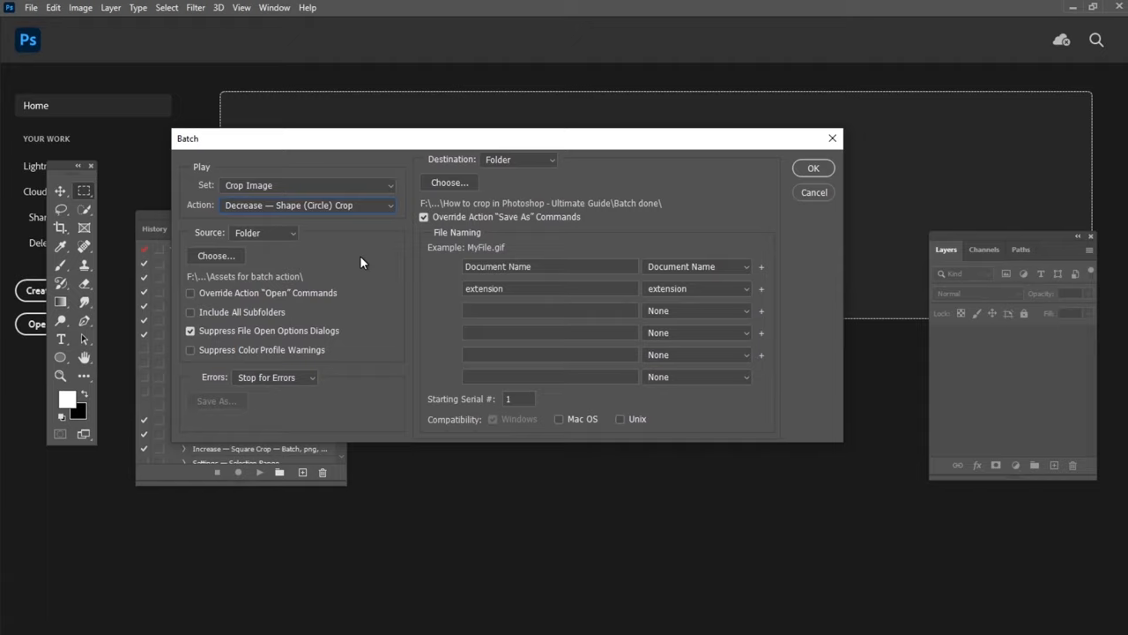
mouse_move(360, 263)
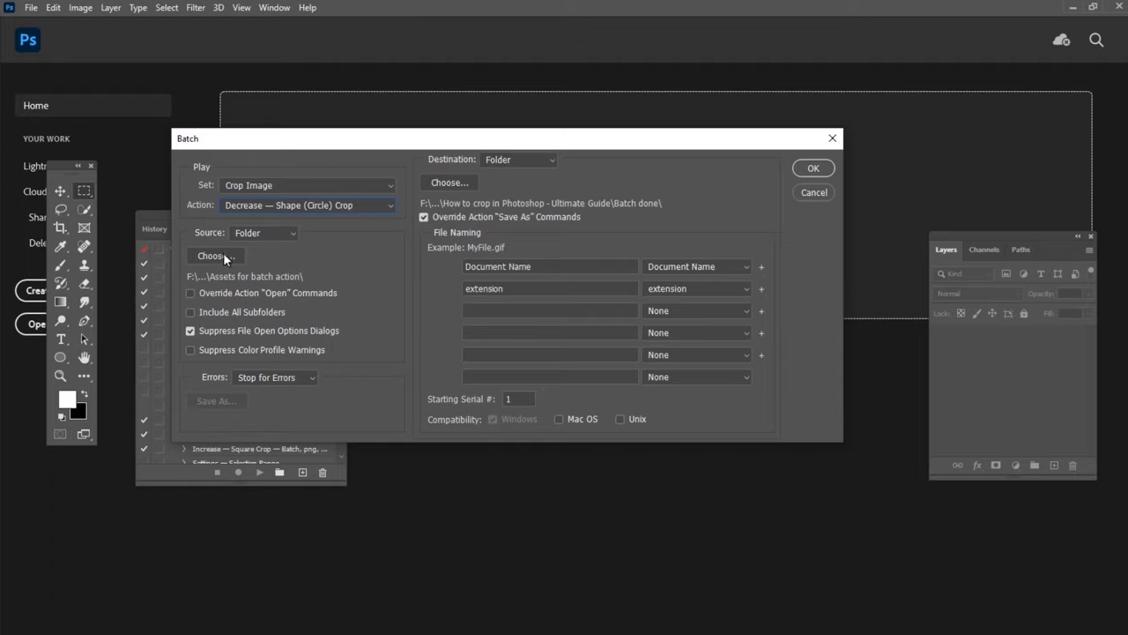
mouse_move(473, 192)
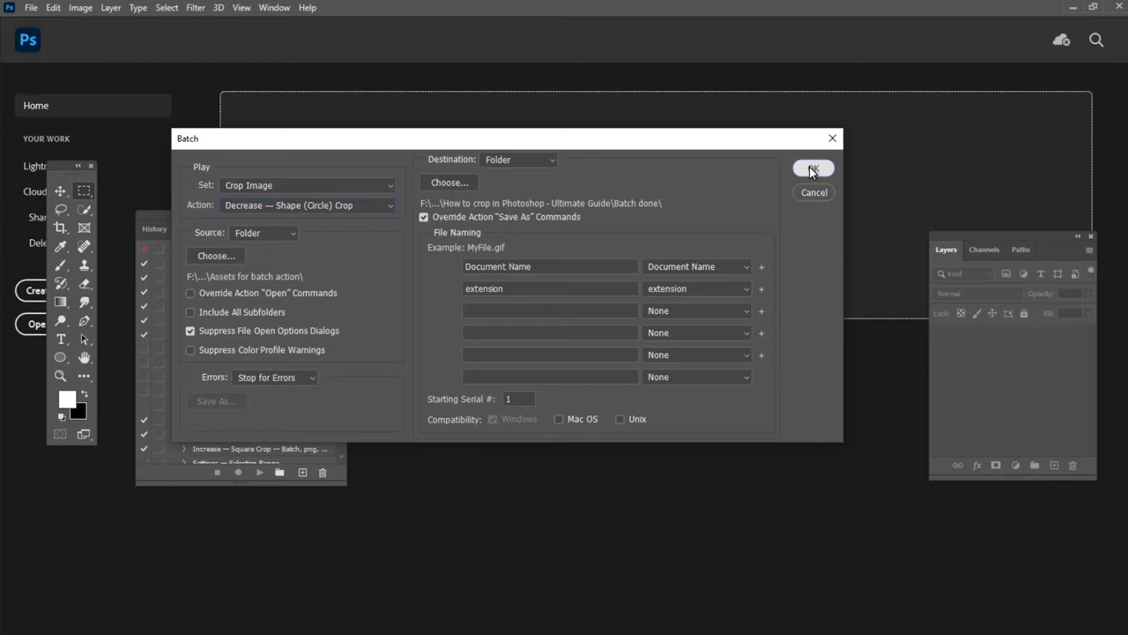
left_click(811, 169)
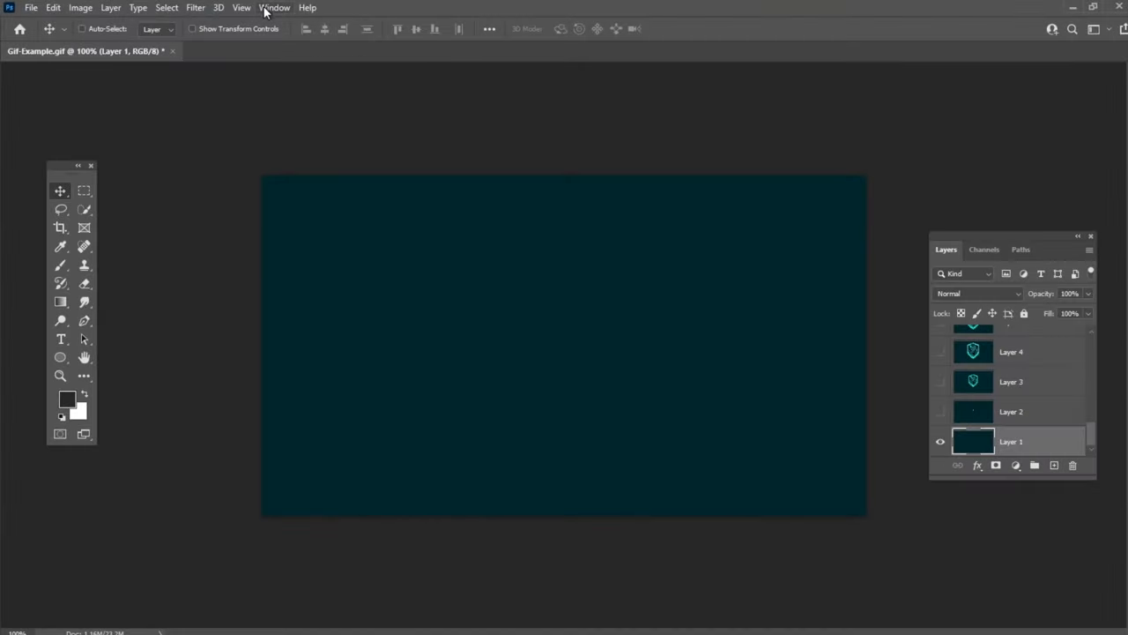
Show the Timeline panel and select all frames of the CAPTAIN ELECTRIC GIF
left_click(275, 7)
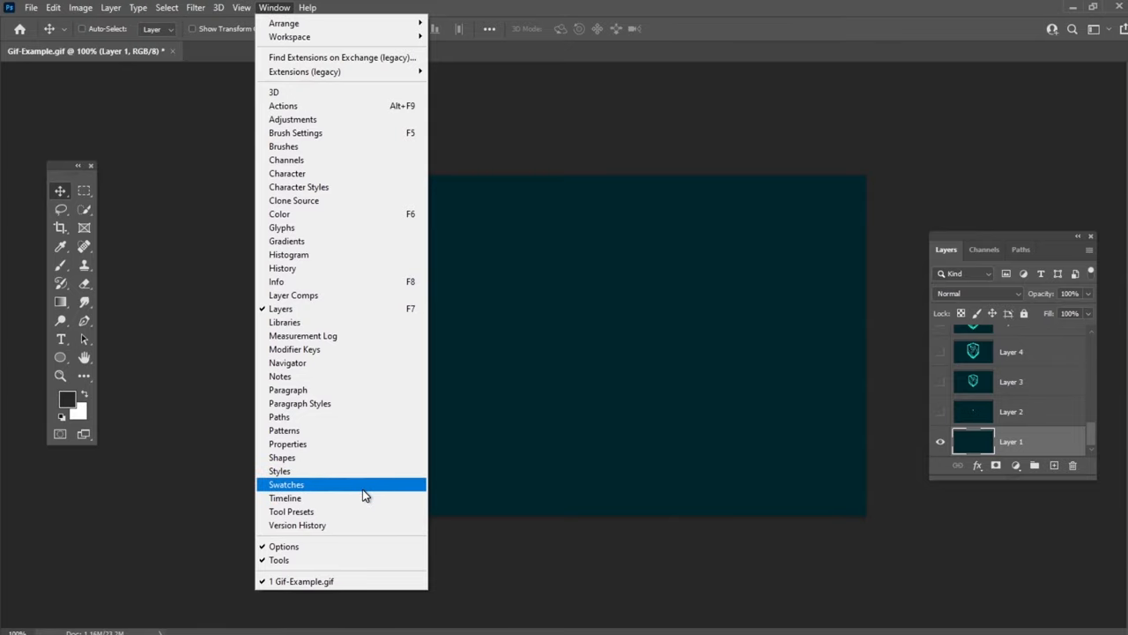
left_click(285, 497)
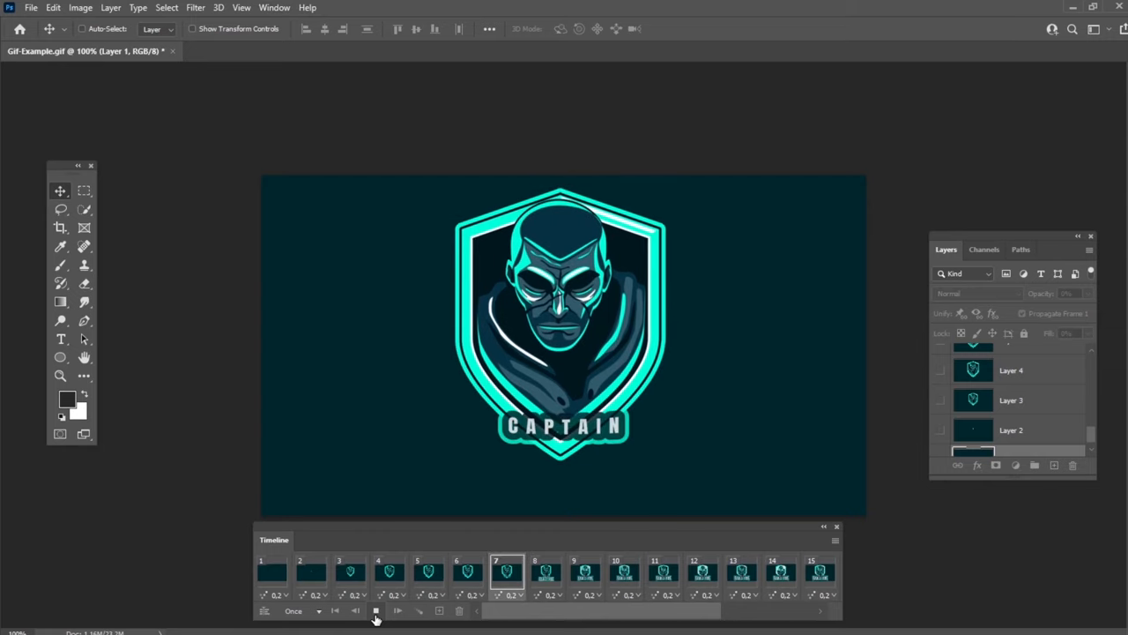
left_click(373, 610)
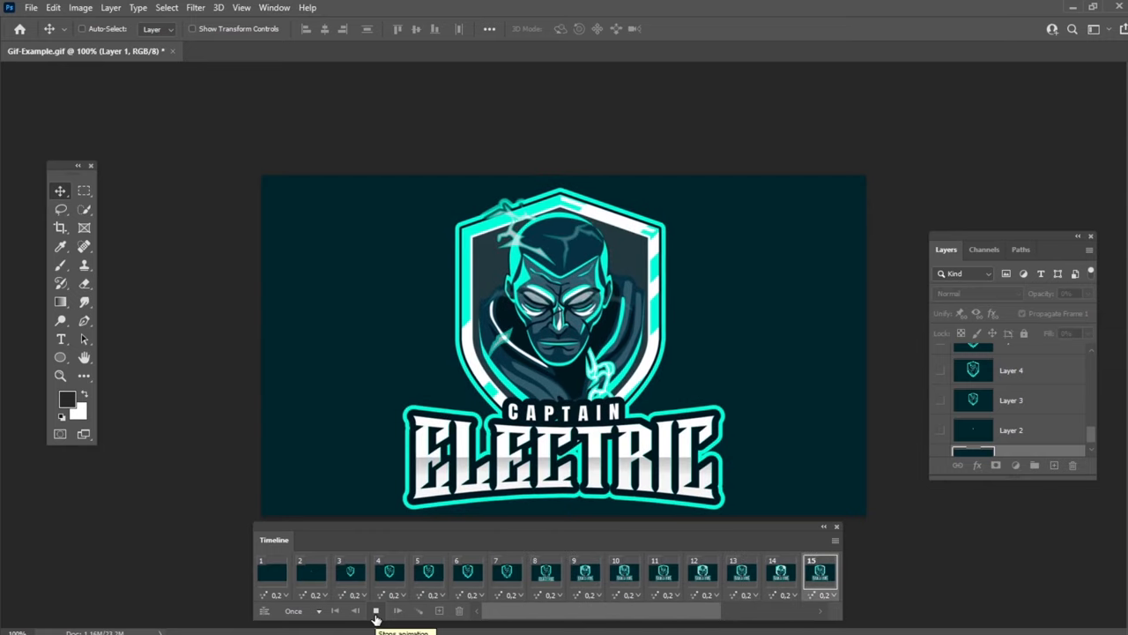
left_click(375, 610)
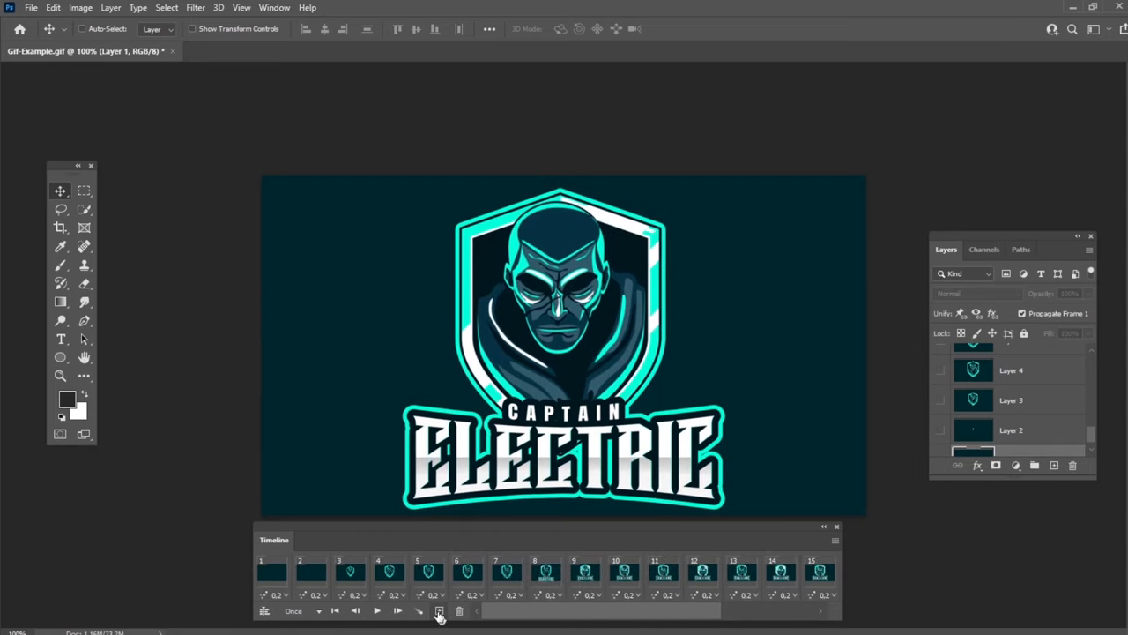
Crop all frames to a square marquee around the logo and preview early and late frames
left_click(85, 191)
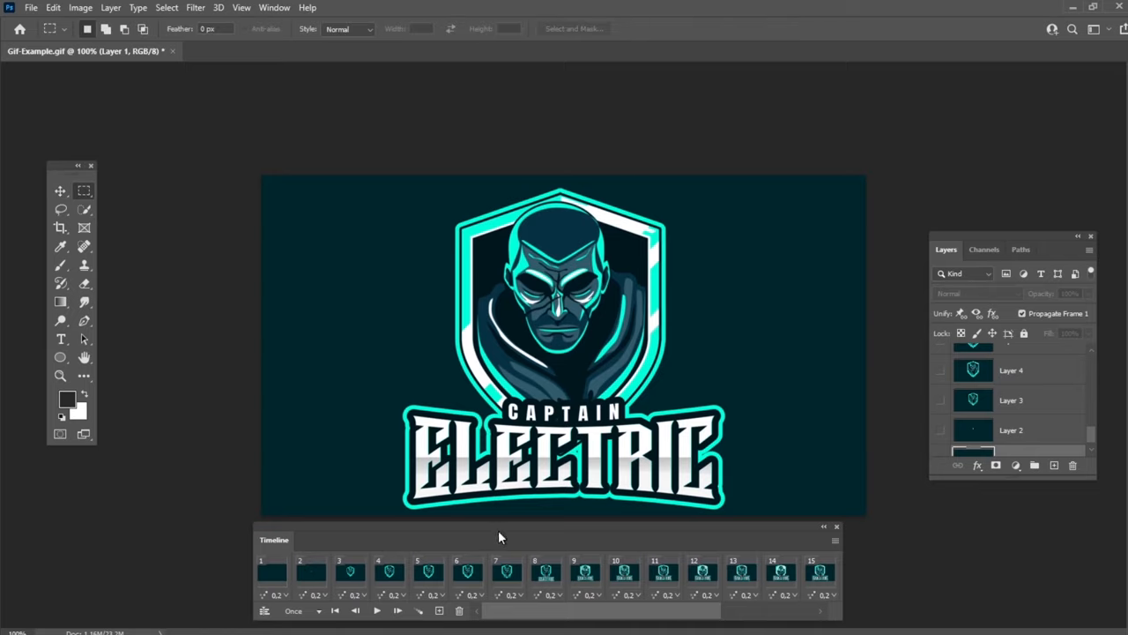
left_click_drag(377, 182, 737, 483)
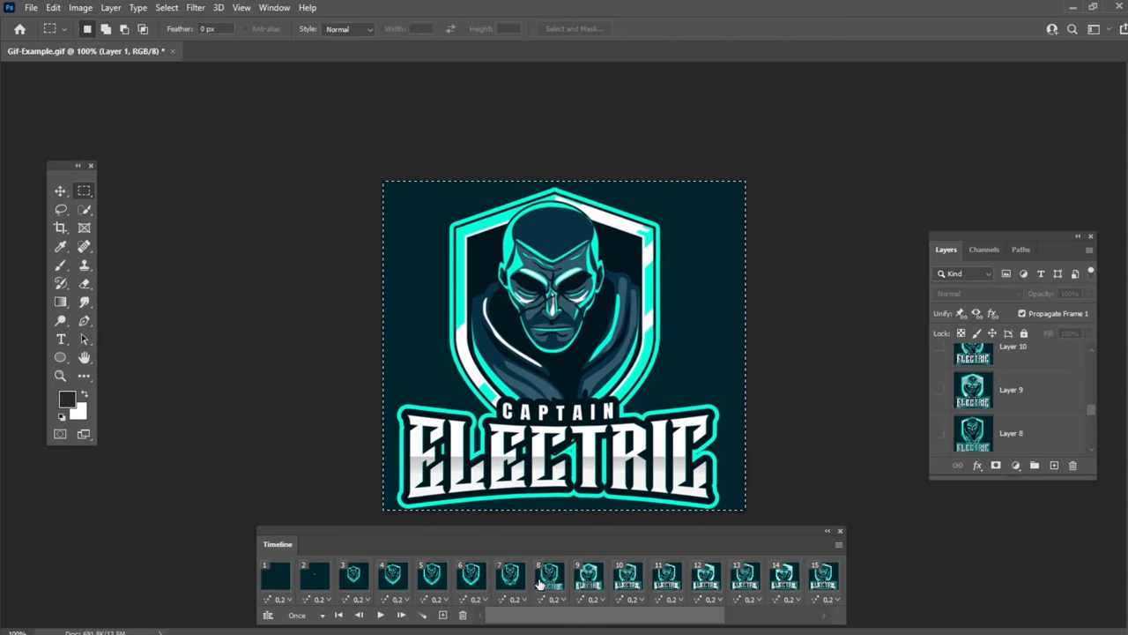
left_click(353, 574)
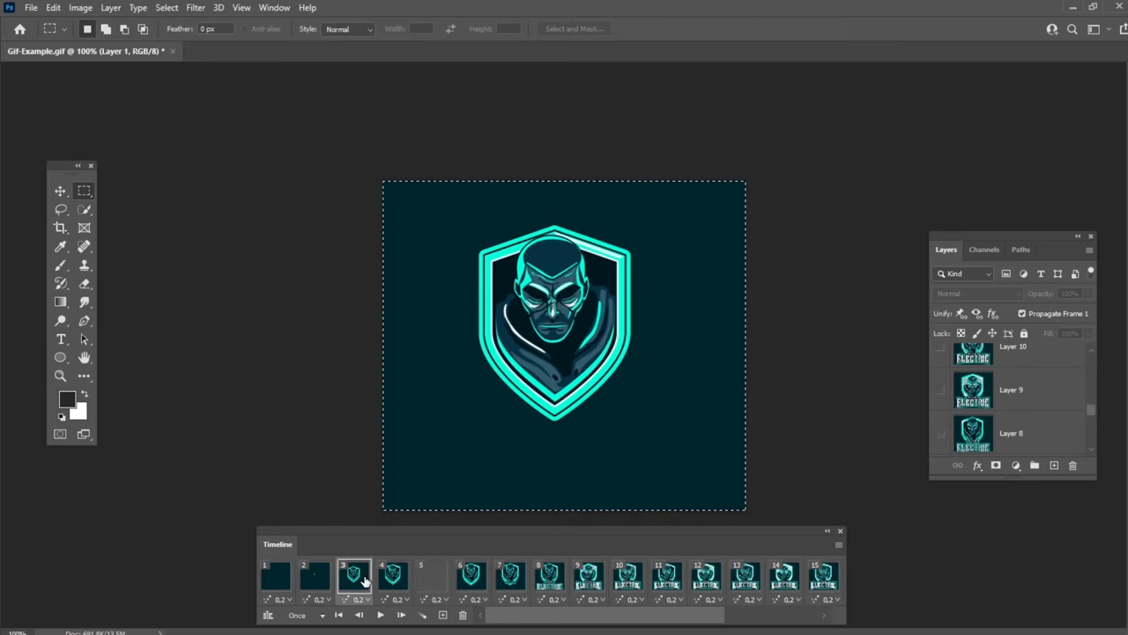
left_click(705, 579)
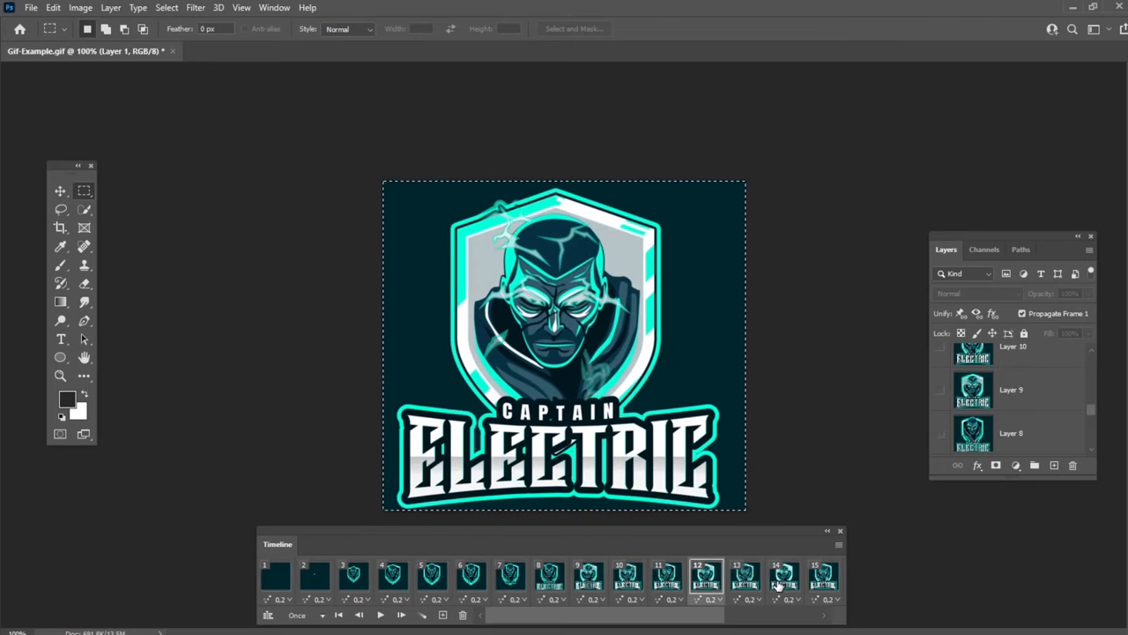